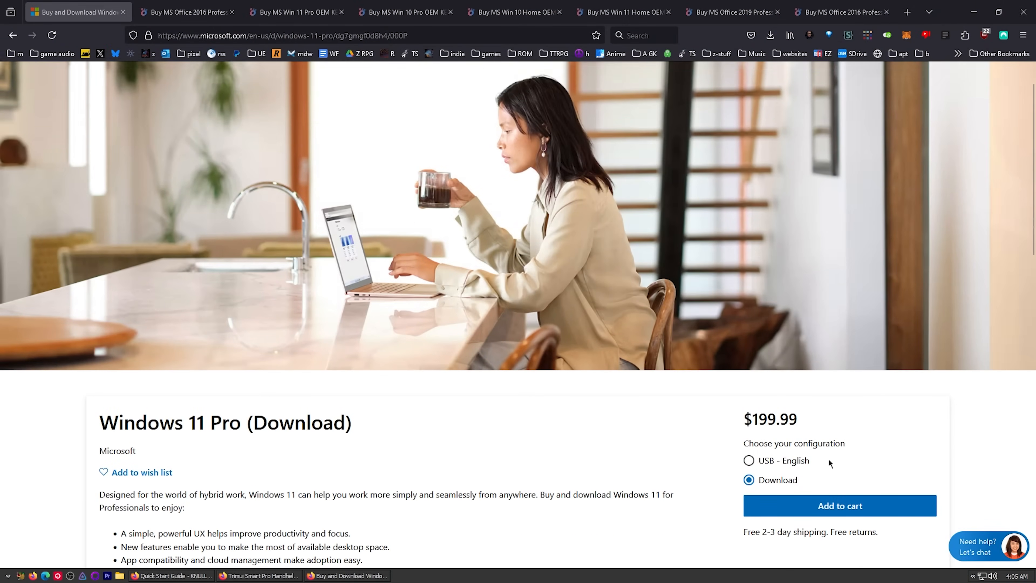
Switch to the Whokeys checkout and enter promo code TS25 for the Windows Pro OEM key
left_click(748, 460)
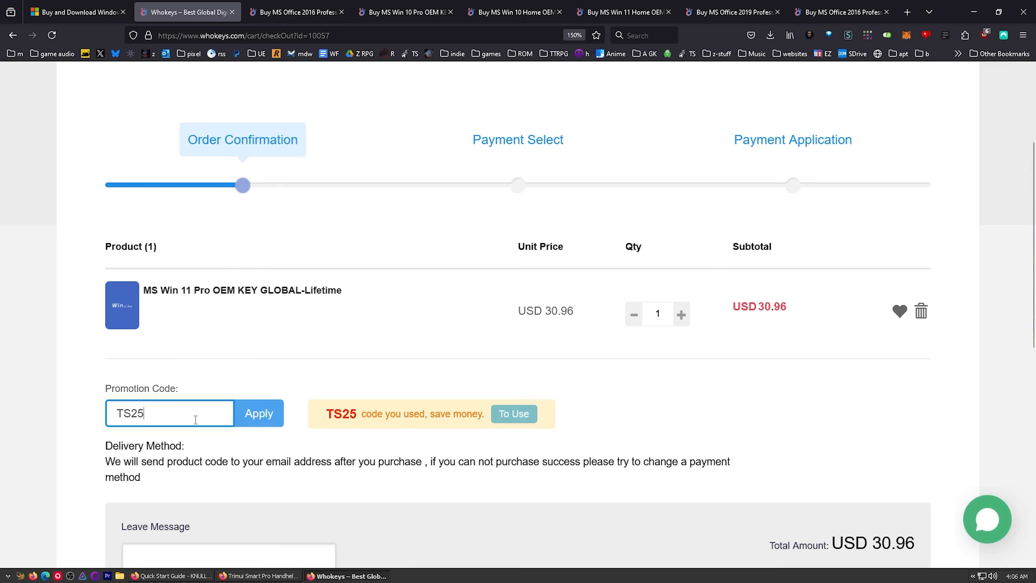
left_click(259, 413)
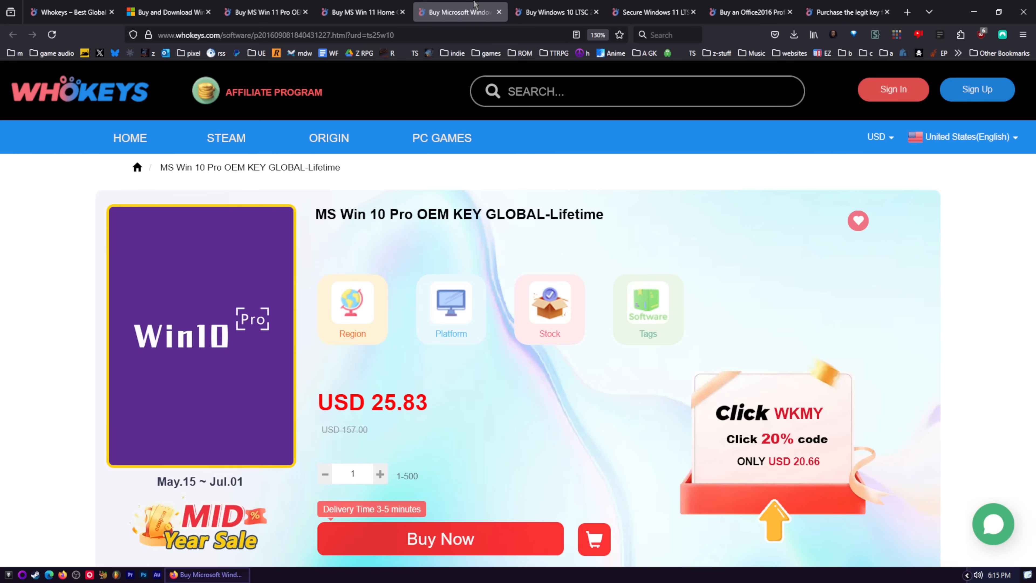
Browse the Win 10/11 LTSC IoT, Win 11 Pro OEM, Office 2019 and Office 2016 Professional Plus key listings
left_click(555, 12)
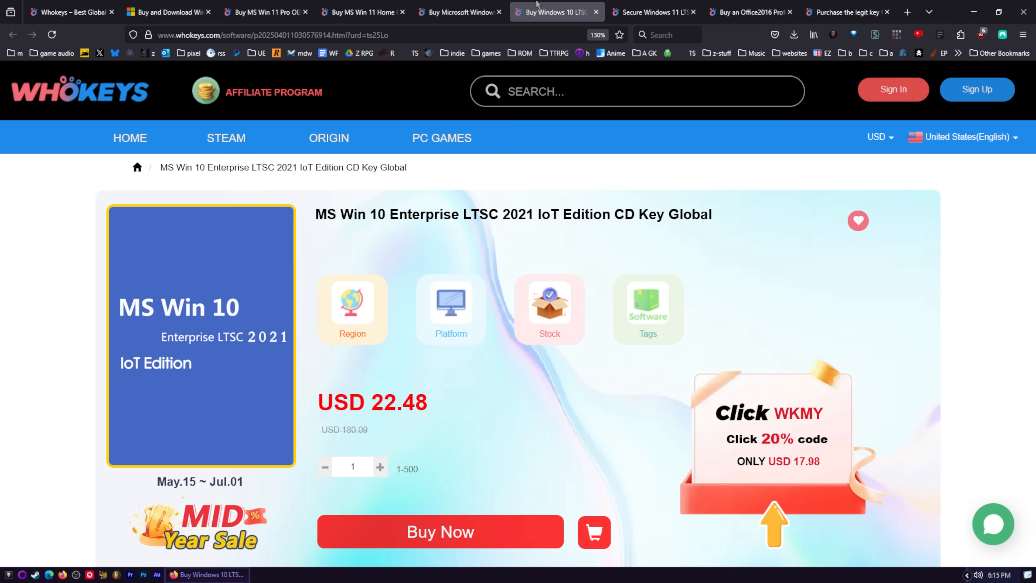
mouse_move(183, 333)
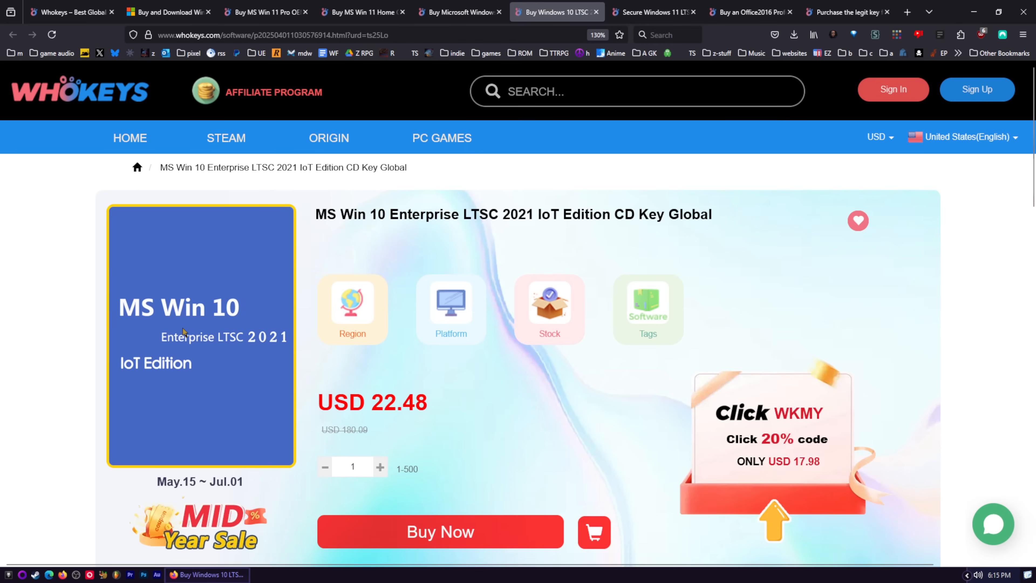
mouse_move(208, 358)
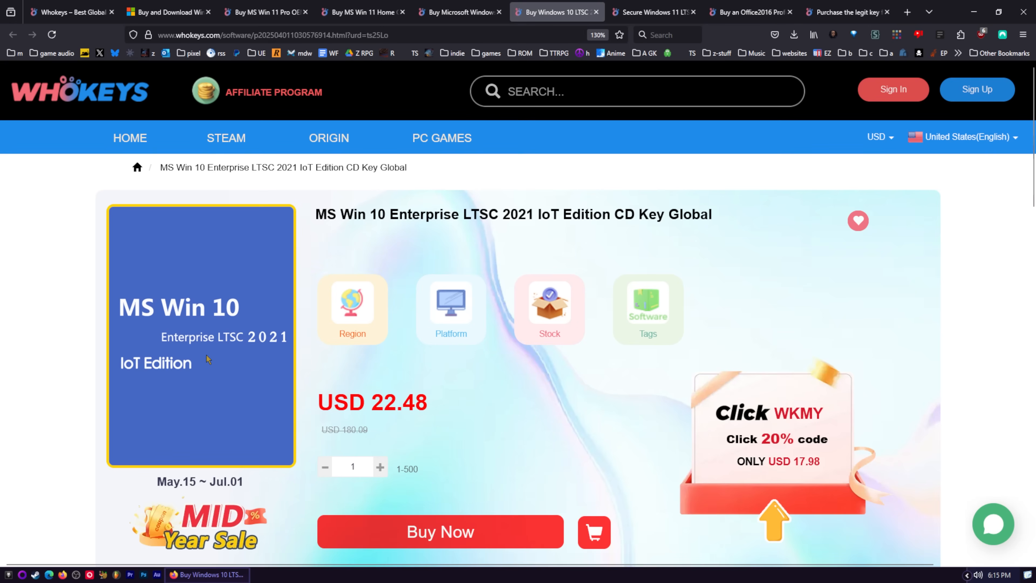
mouse_move(153, 350)
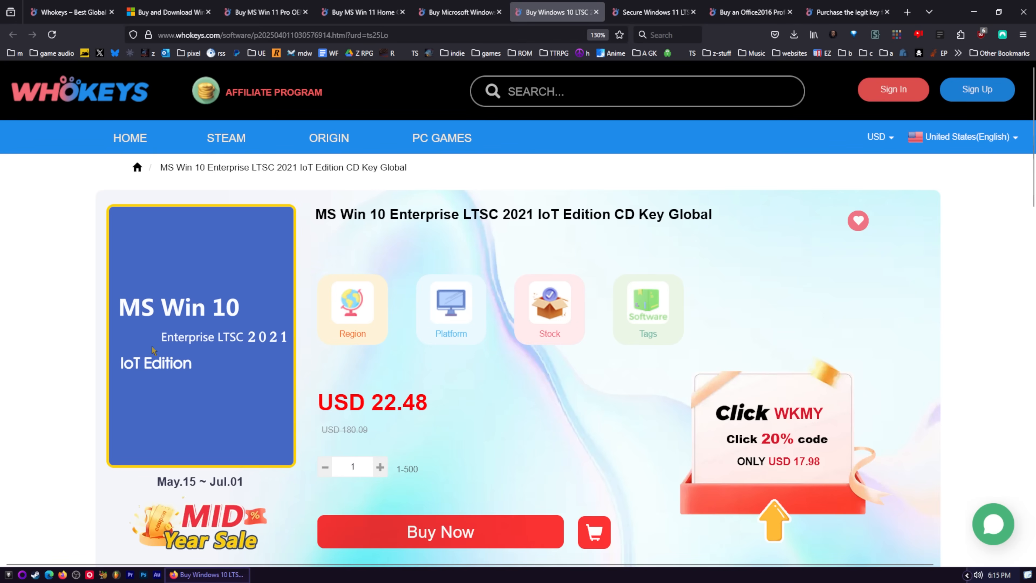
mouse_move(250, 349)
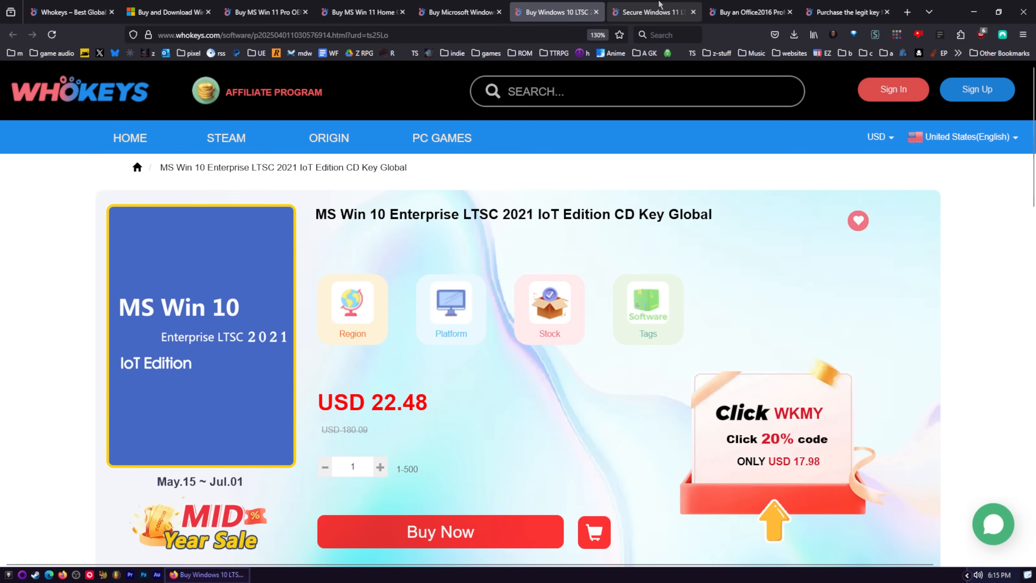
left_click(650, 12)
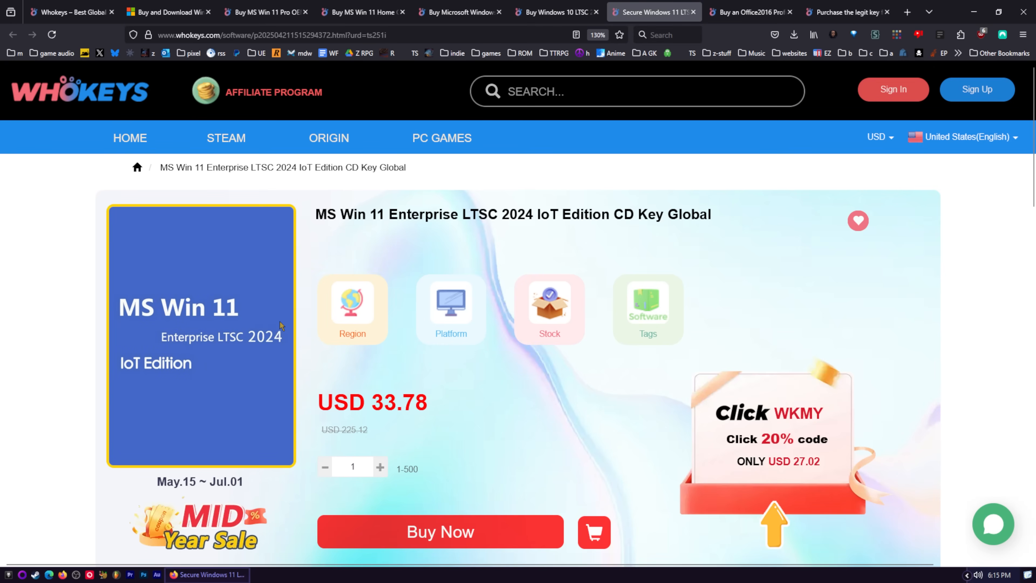
left_click(264, 12)
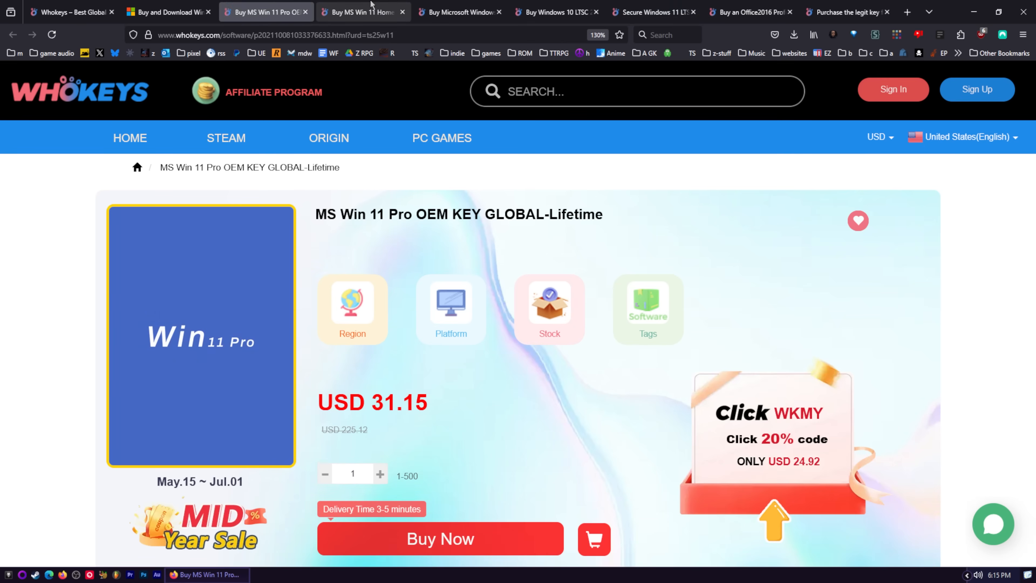
left_click(691, 12)
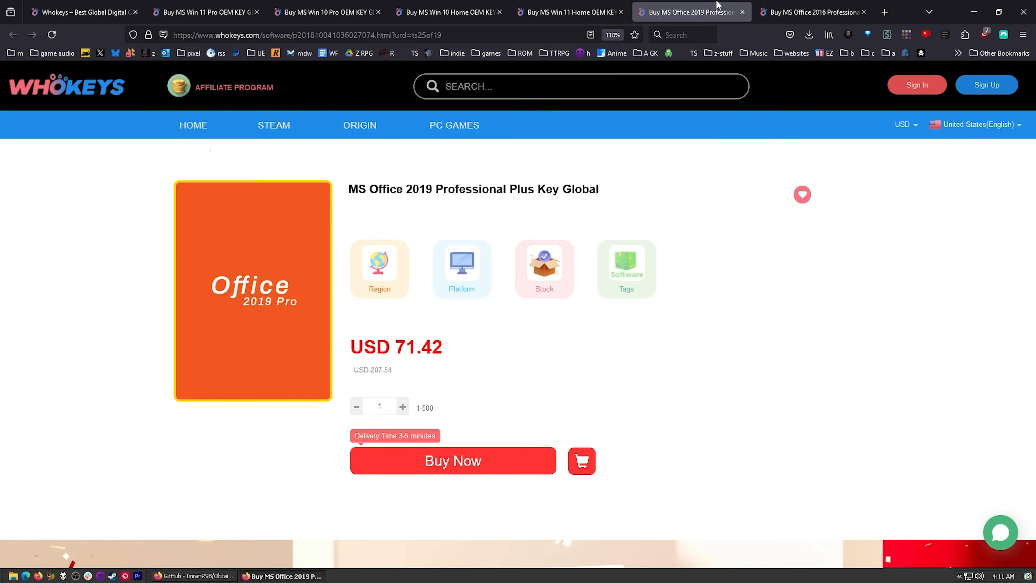
left_click(813, 12)
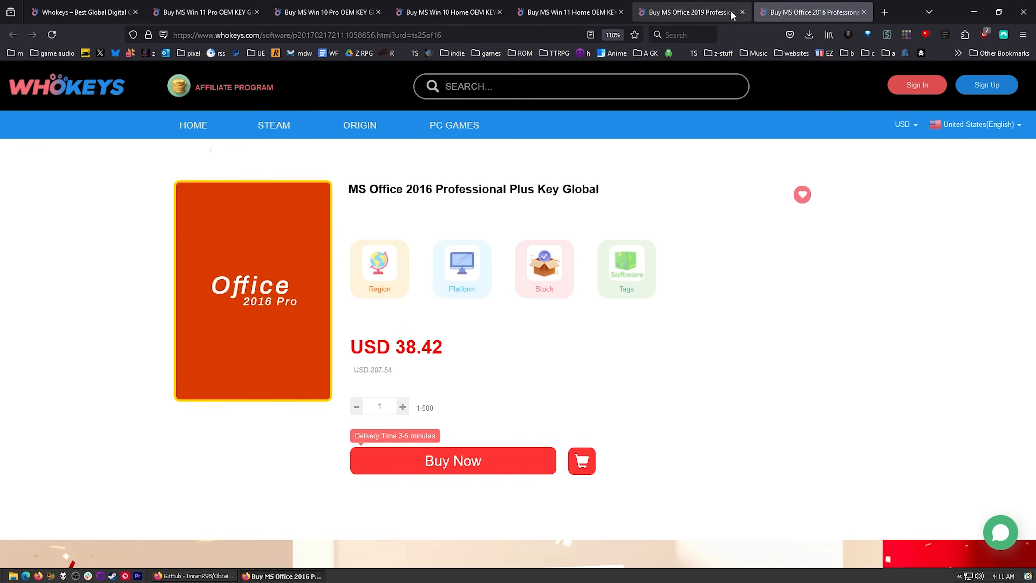
left_click(687, 12)
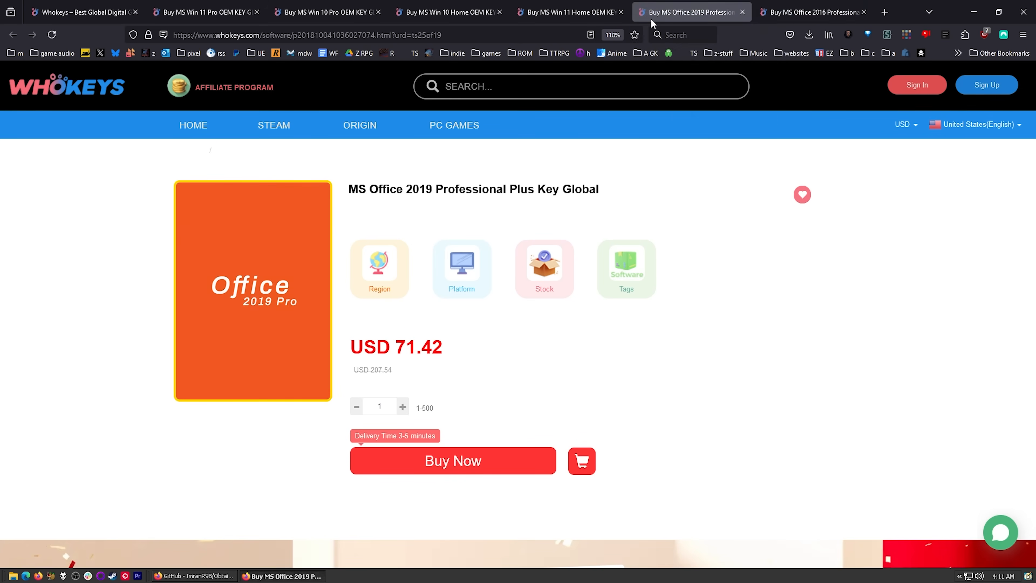
left_click(811, 12)
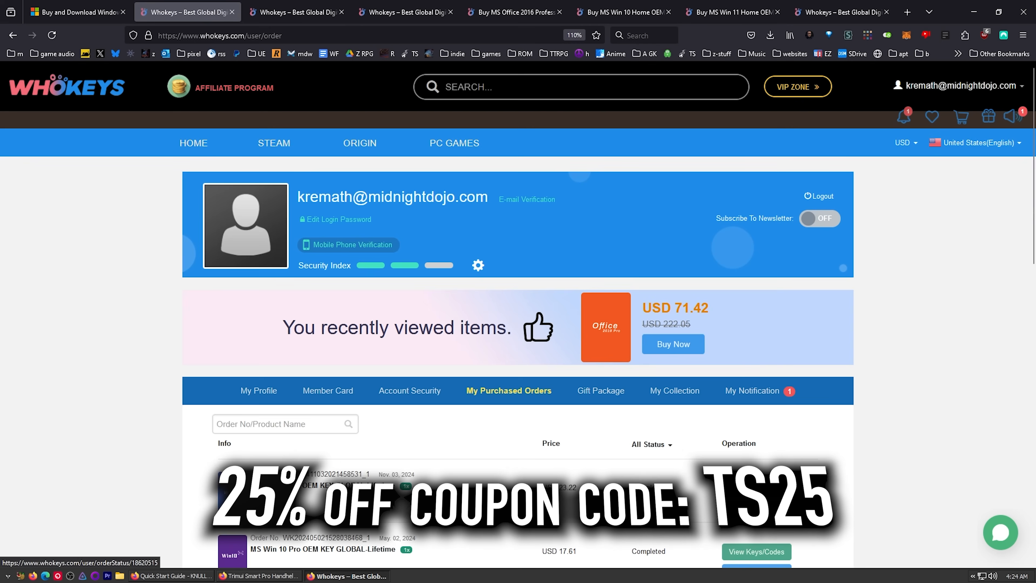
Reveal and copy the purchased Win 11 Pro key from My Purchased Orders
left_click(755, 487)
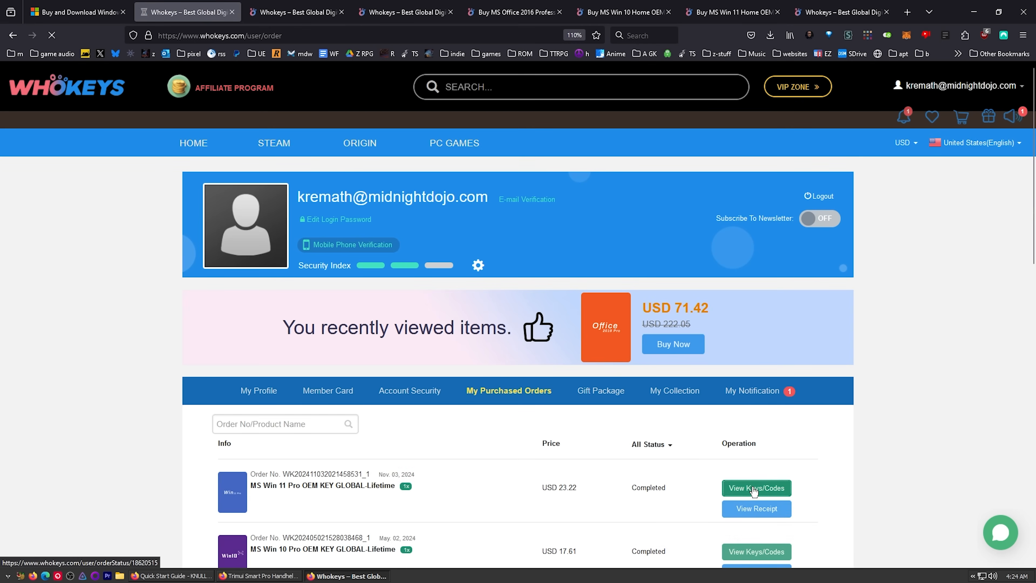
left_click(755, 551)
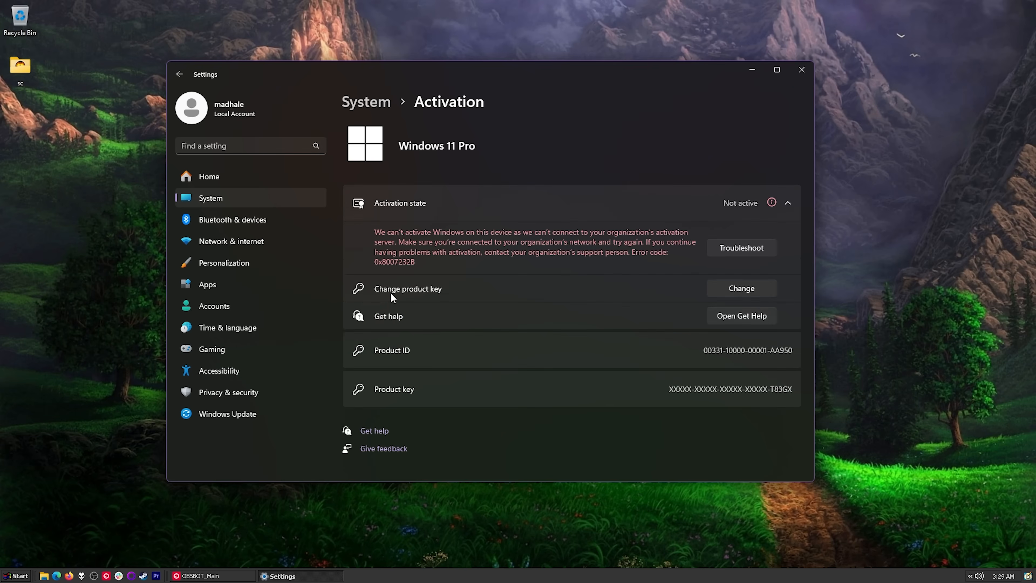
Enter the key in Windows Activation's Change product key prompt and submit it
left_click(740, 288)
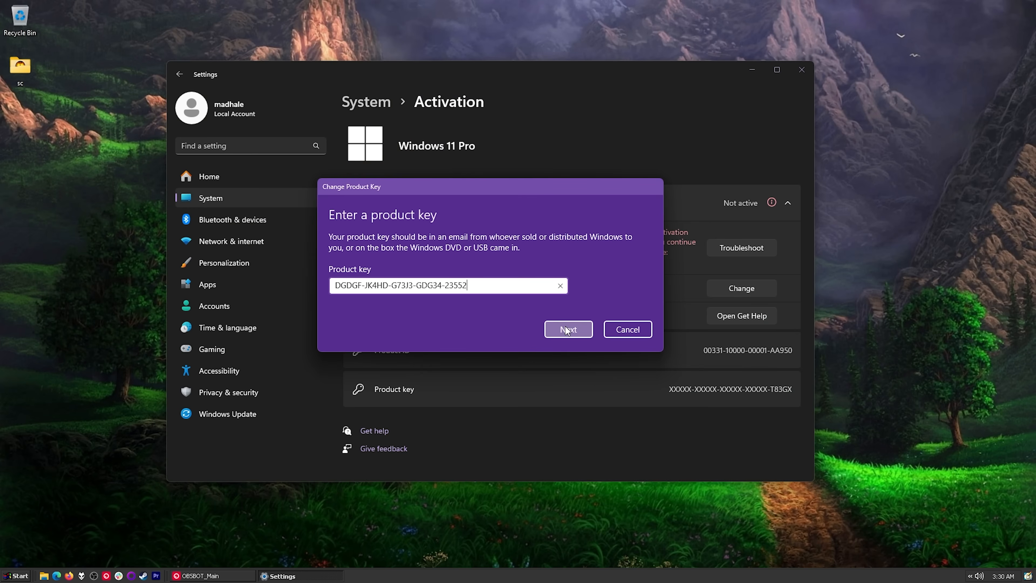
left_click(567, 329)
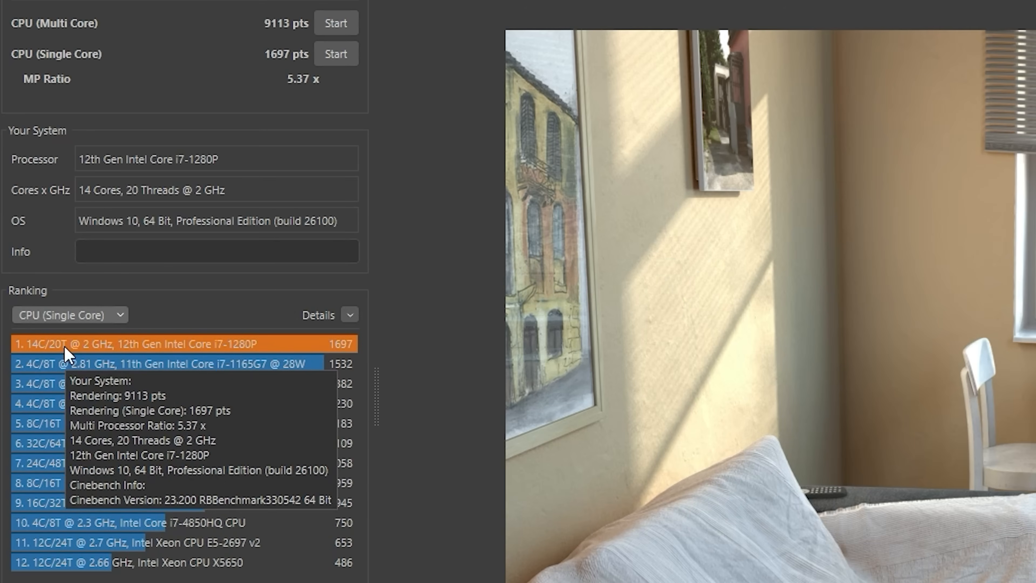
mouse_move(347, 356)
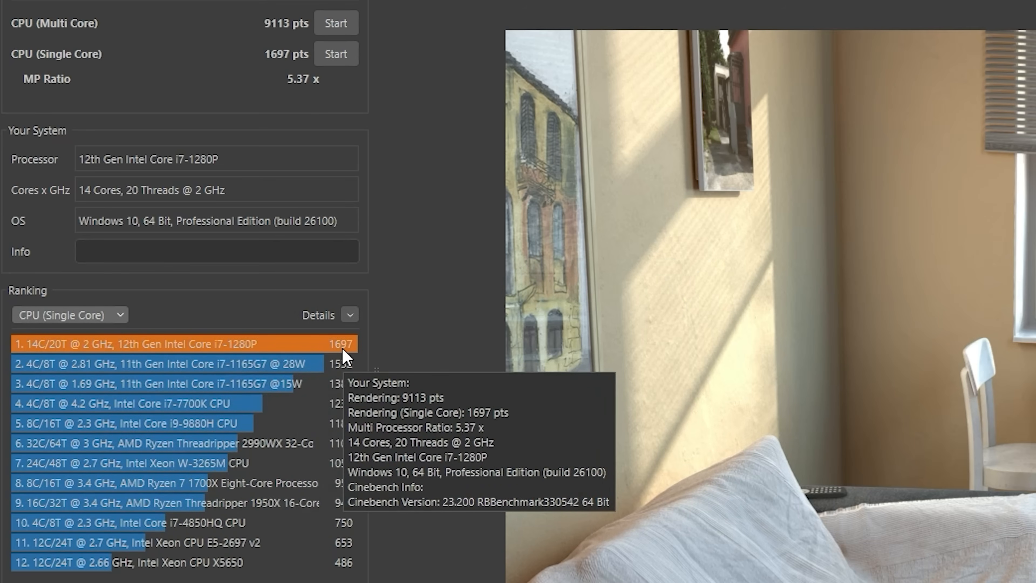
mouse_move(362, 356)
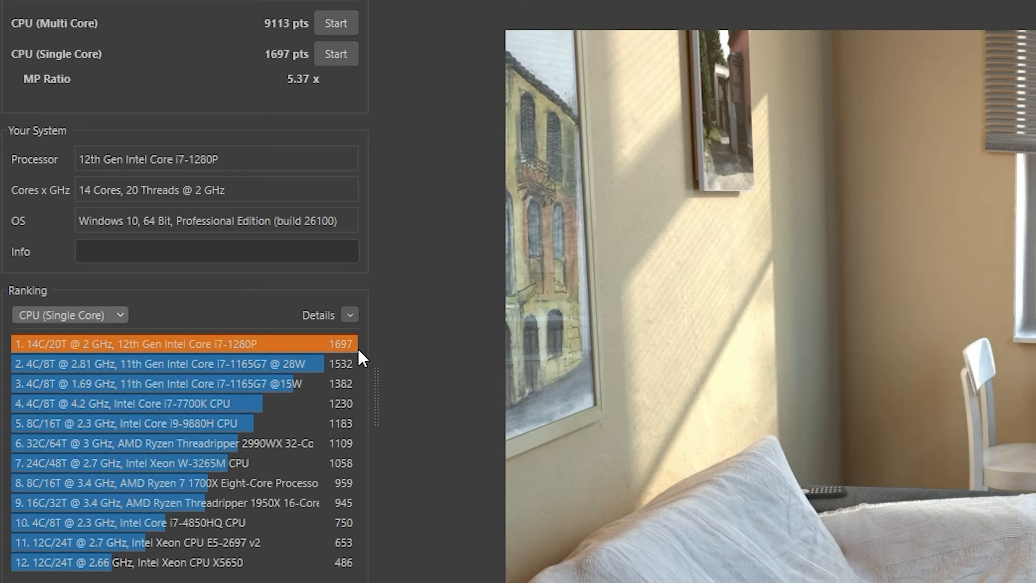
mouse_move(194, 416)
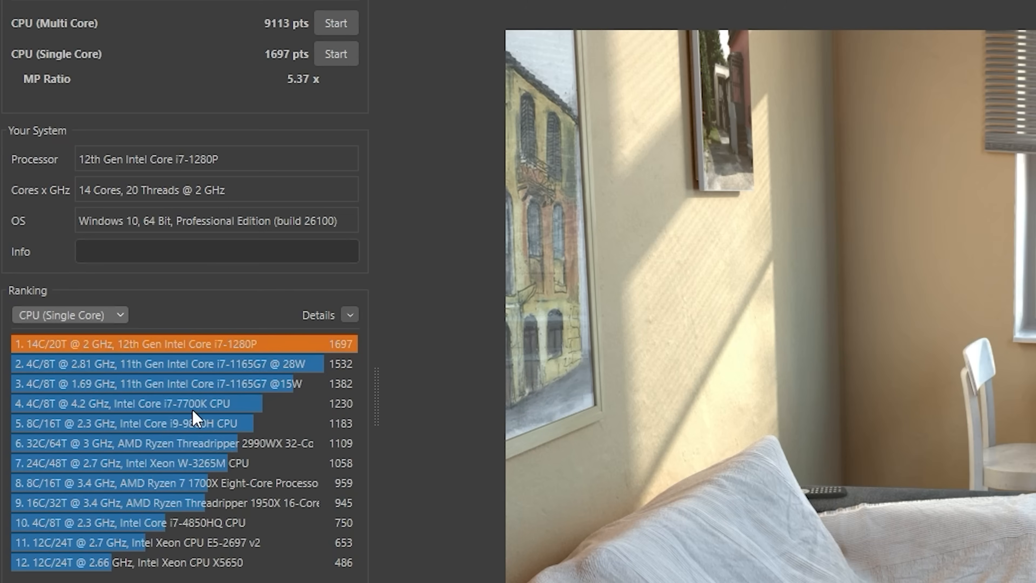
mouse_move(262, 376)
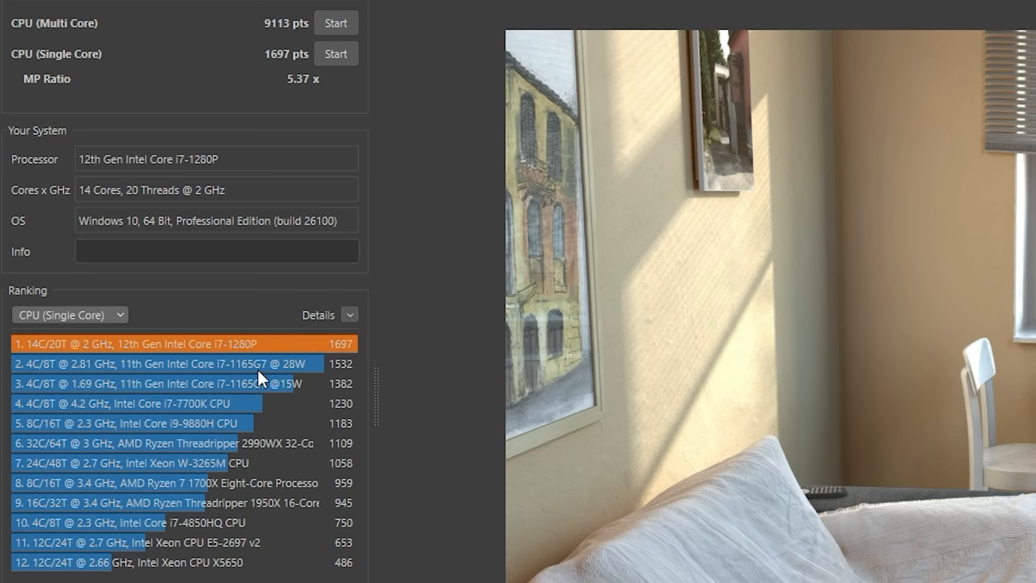
mouse_move(151, 361)
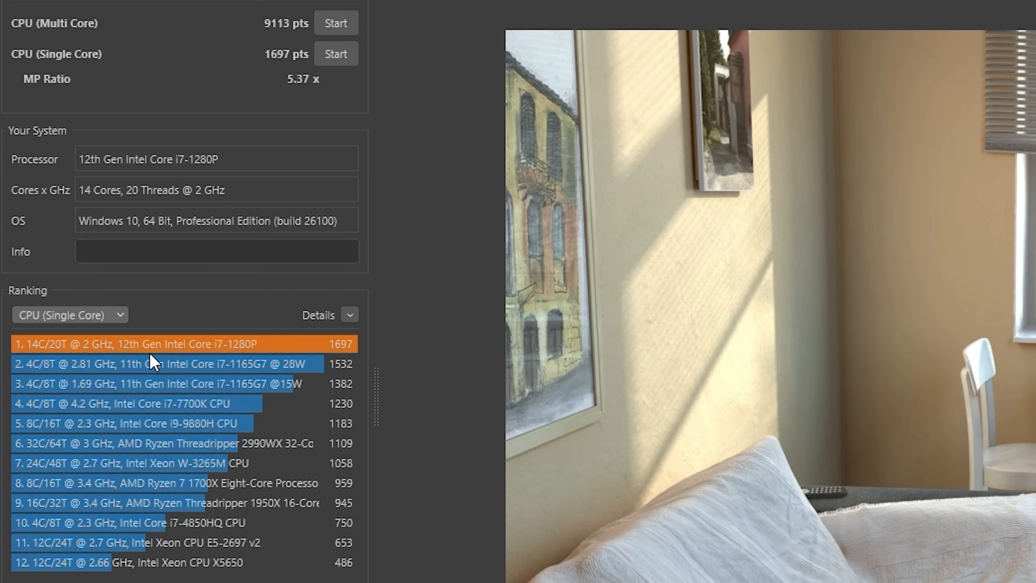
mouse_move(238, 350)
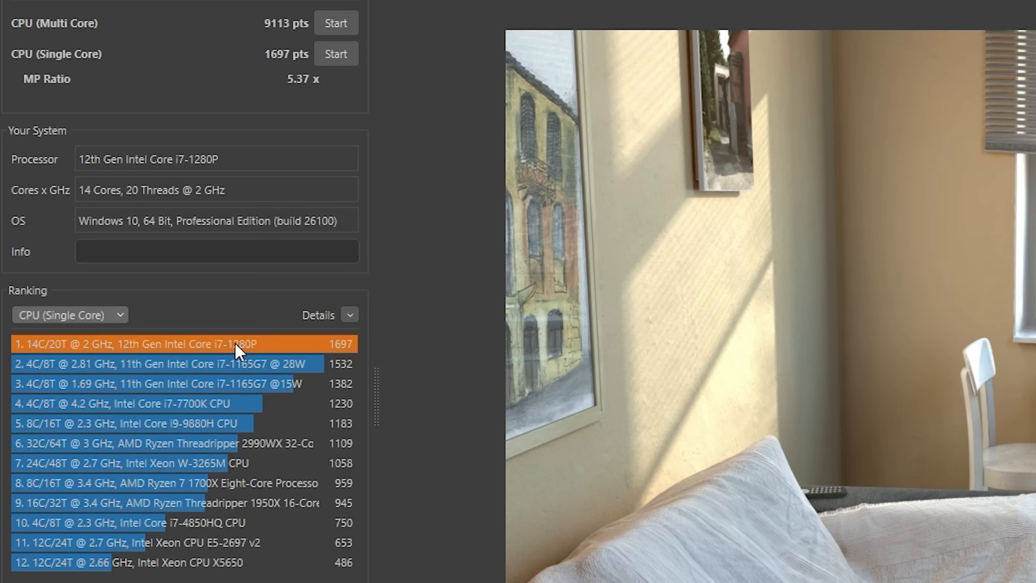
Switch the Cinebench ranking to CPU (Multi Core), placing the i7-1280P fourth at 9113 pts
left_click(69, 314)
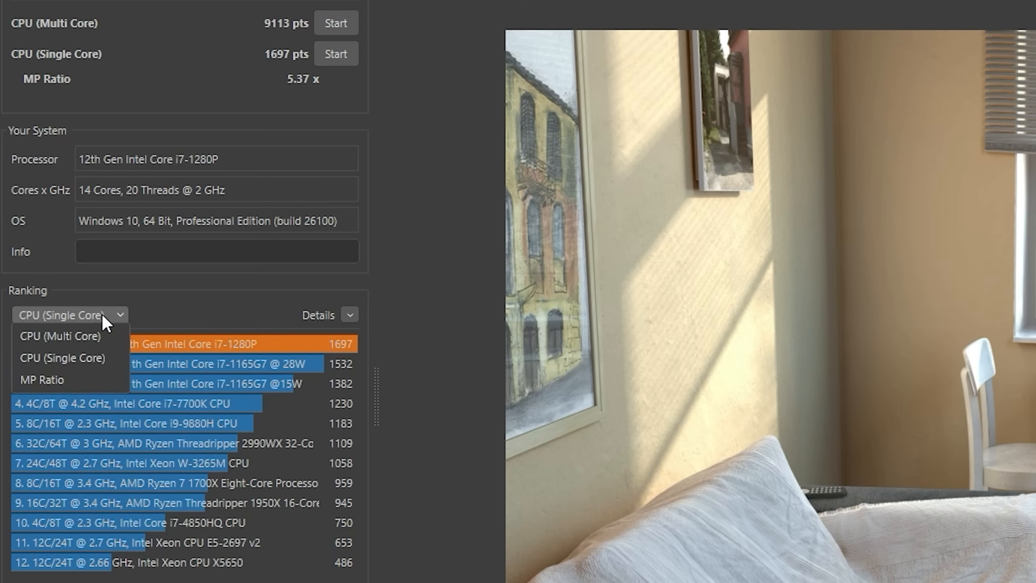
left_click(60, 335)
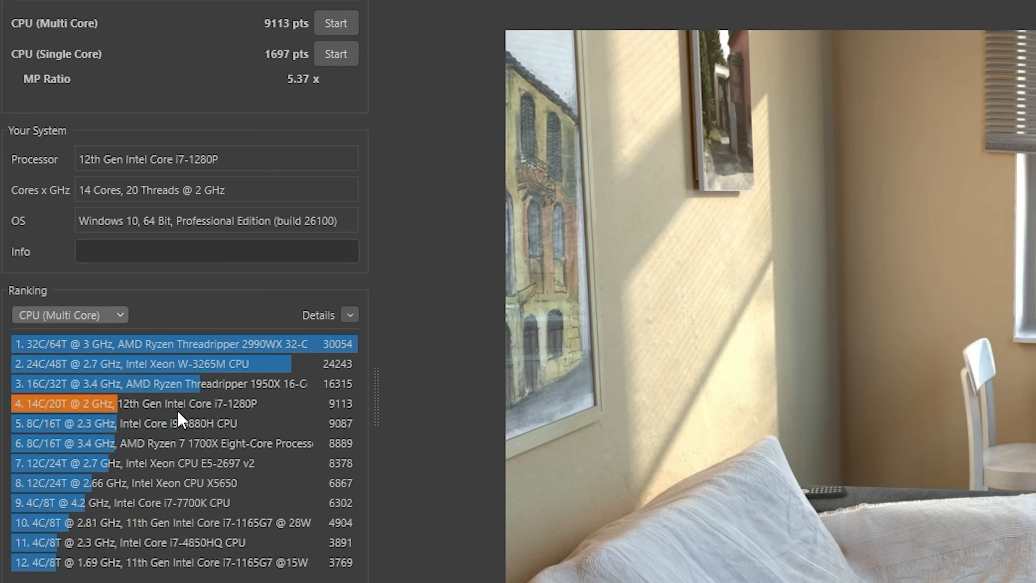
mouse_move(188, 383)
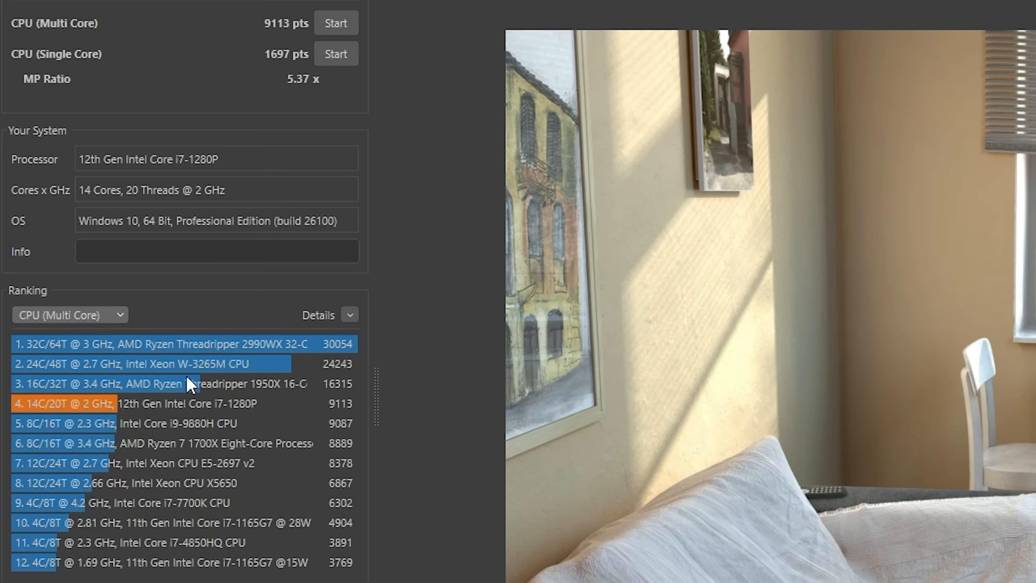
mouse_move(109, 415)
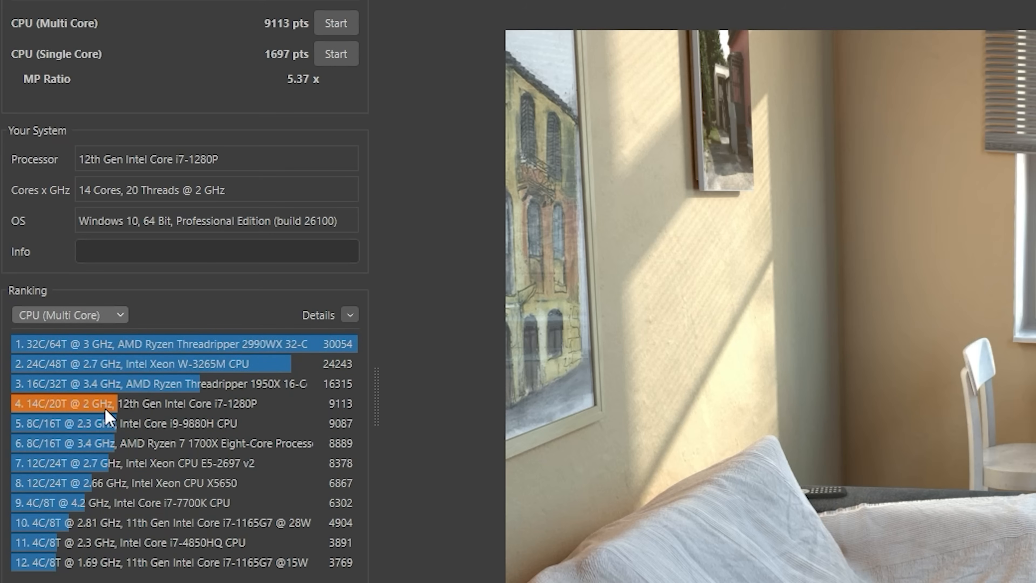
mouse_move(276, 50)
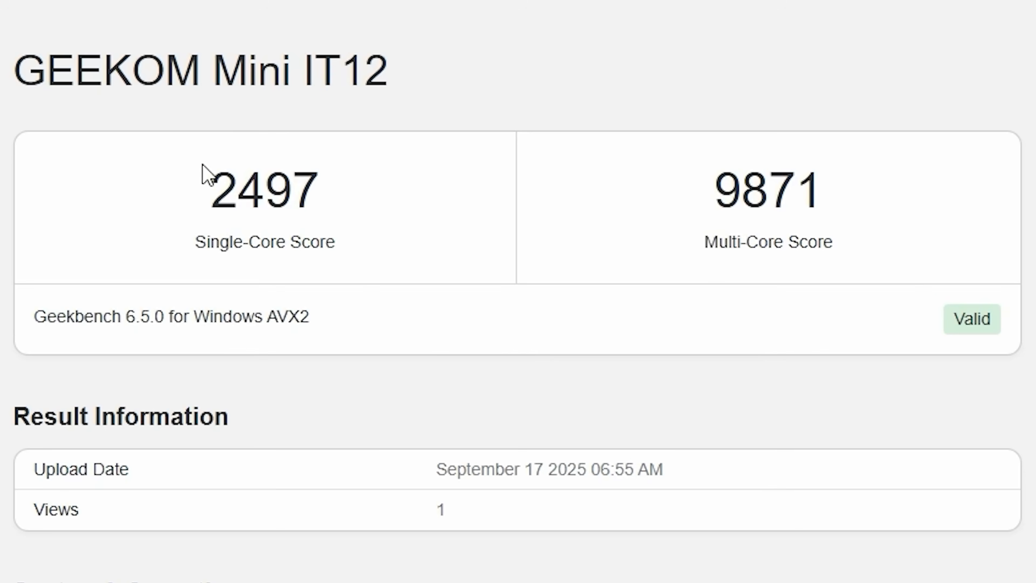
mouse_move(376, 170)
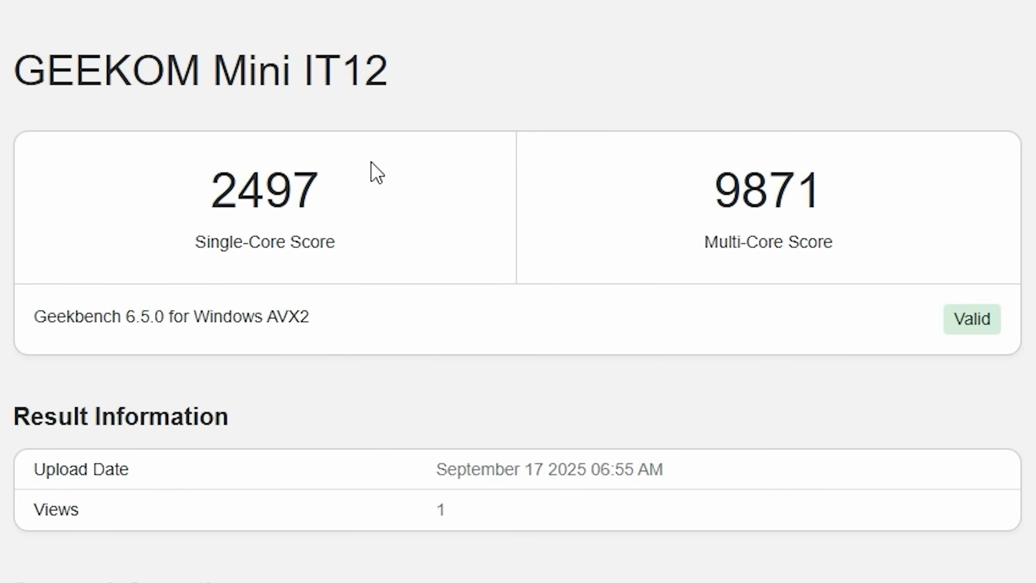
mouse_move(762, 217)
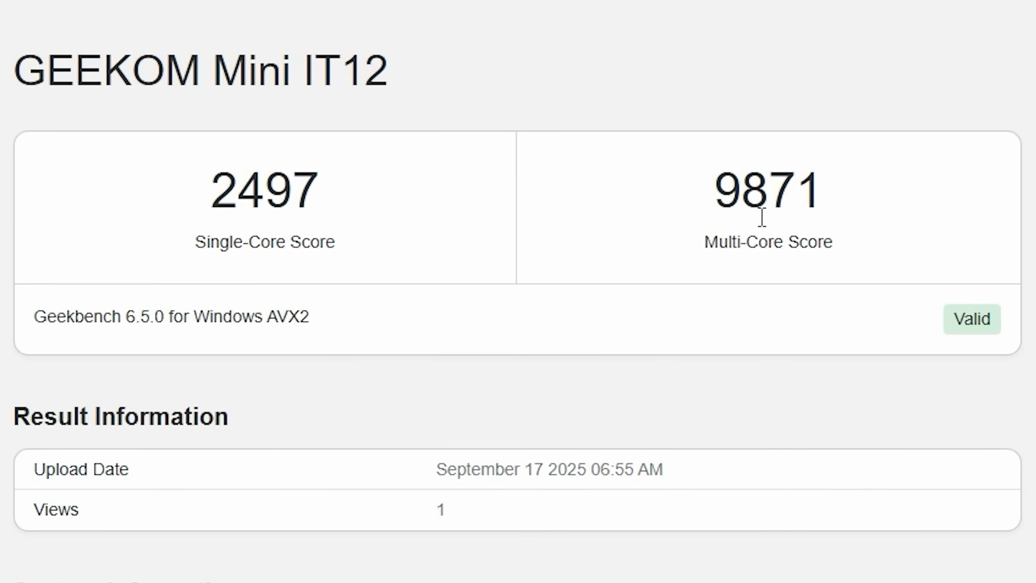
Scroll through the Geekbench 6 result page: 2497 single-core, 9871 multi-core and per-test details
scroll("down", 3)
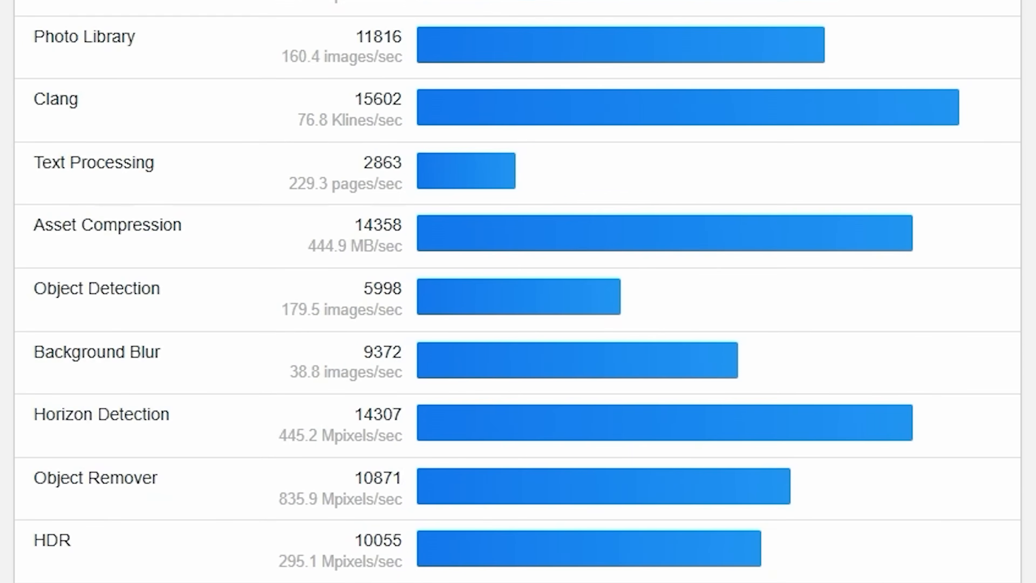
scroll("up", 3)
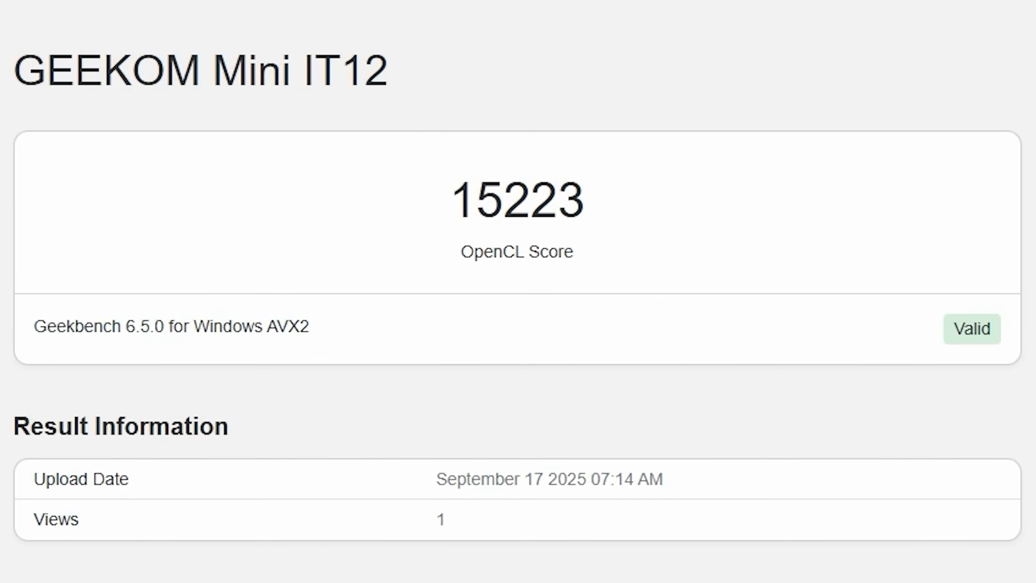
mouse_move(262, 219)
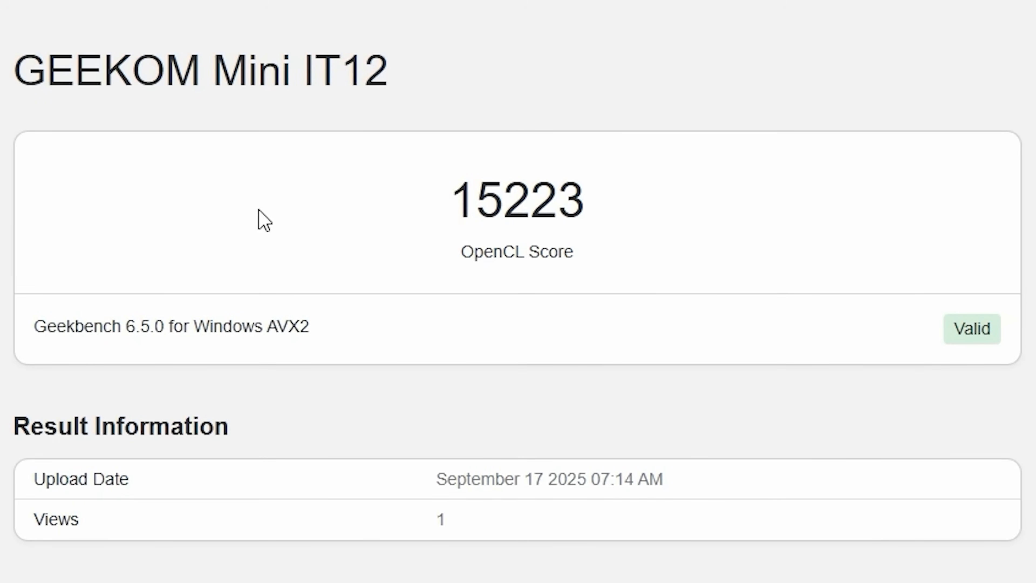
scroll("down", 3)
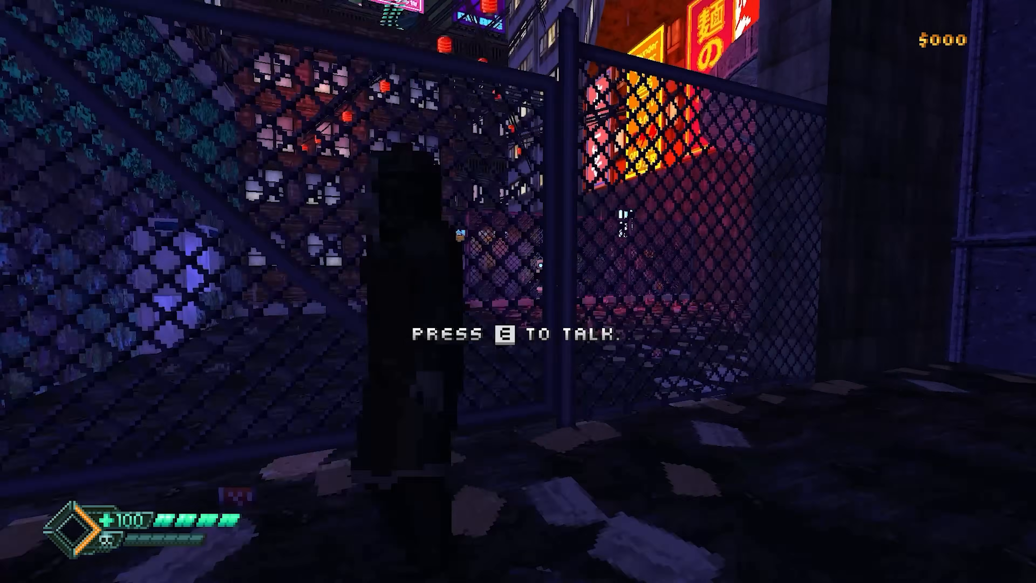
Talk to the hooded figure Raven and continue through the first-mission briefing dialogue
key("e")
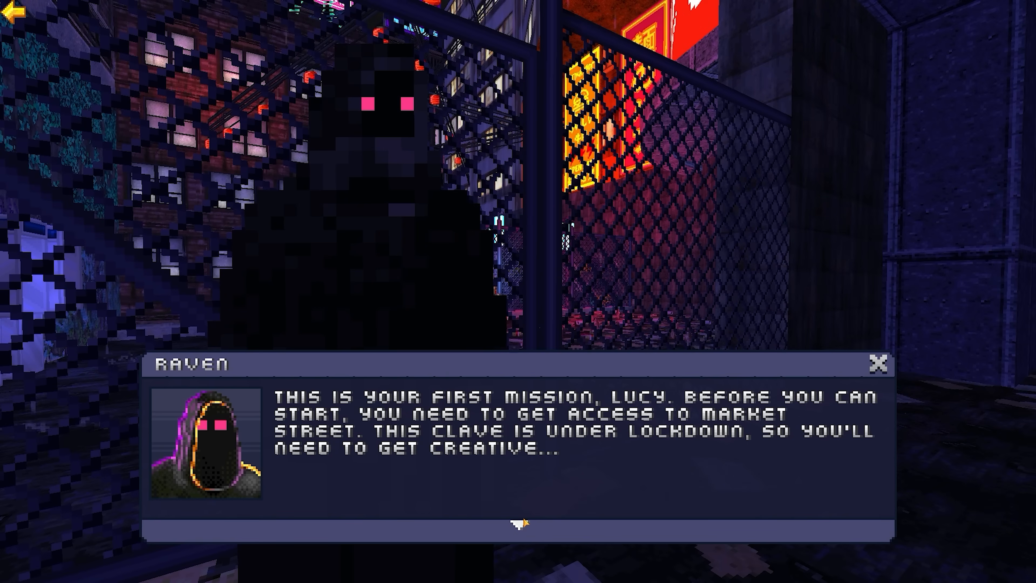
left_click(522, 523)
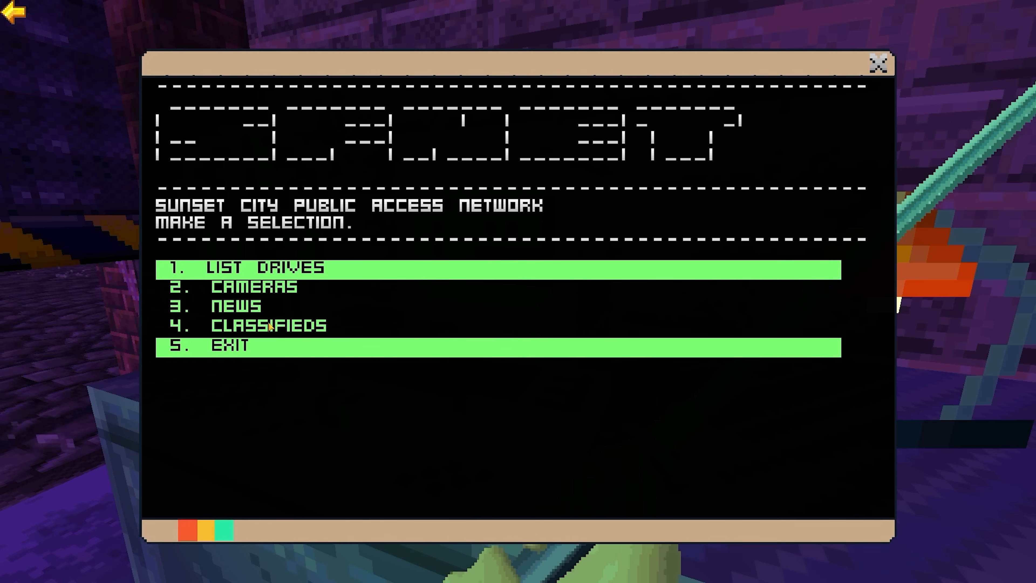
Exit the Sunset City public access terminal to return to the streets
left_click(231, 285)
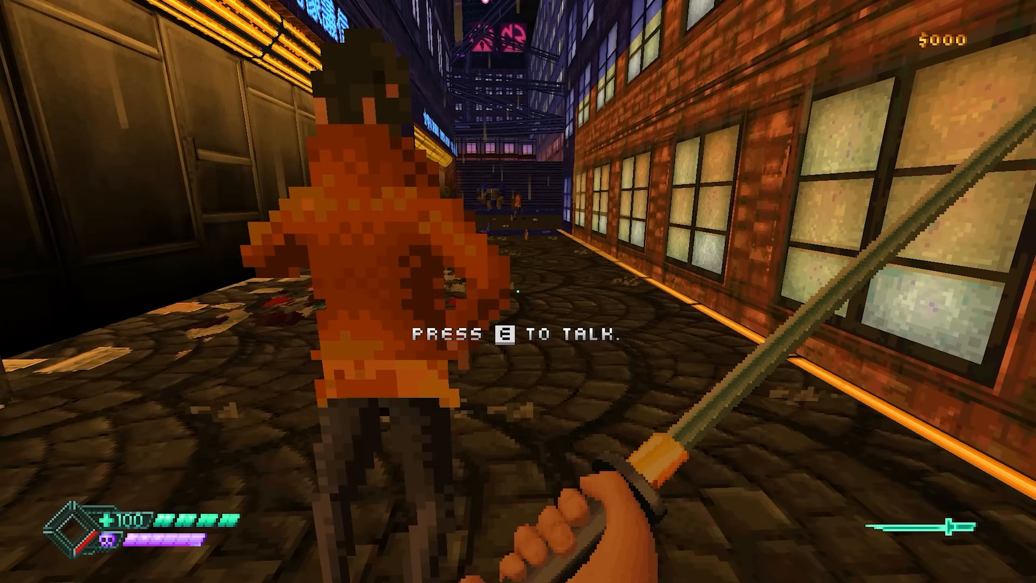
mouse_move(518, 292)
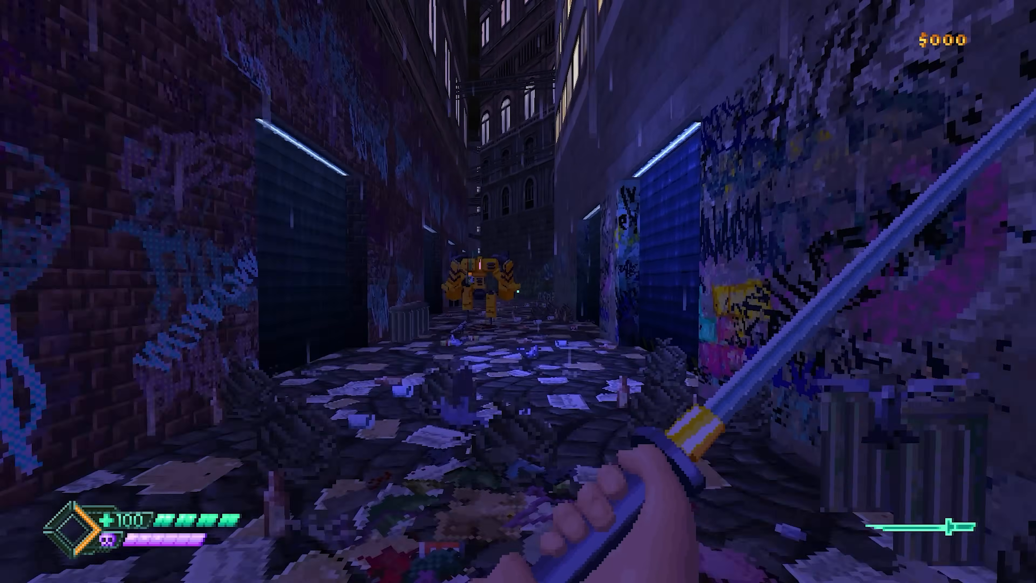
mouse_move(518, 291)
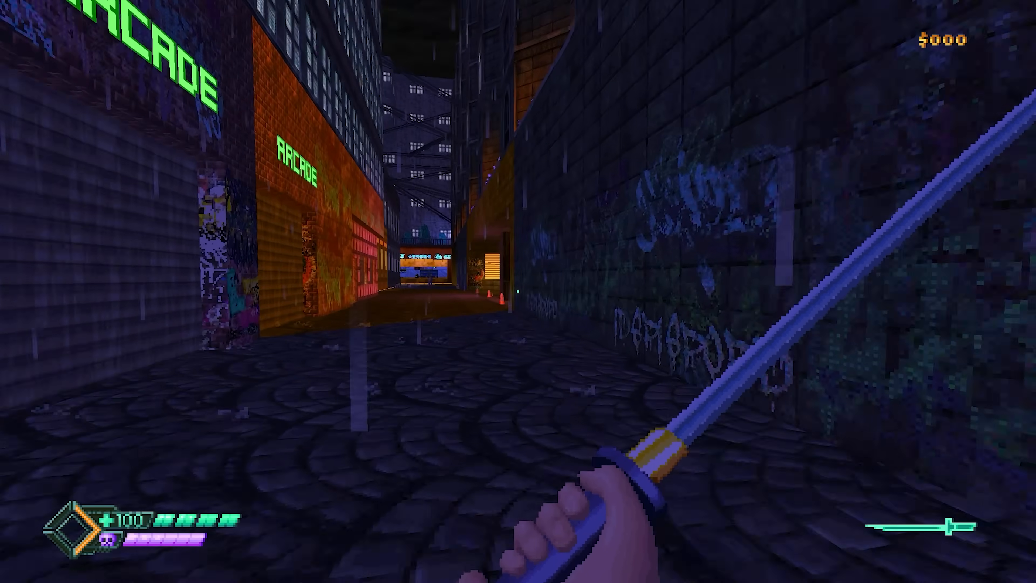
mouse_move(517, 292)
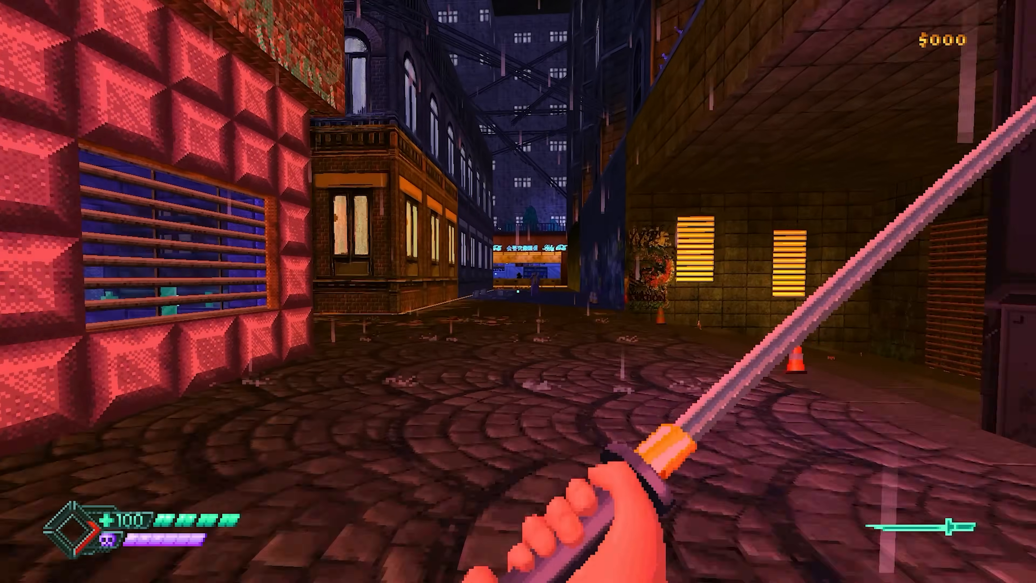
mouse_move(518, 291)
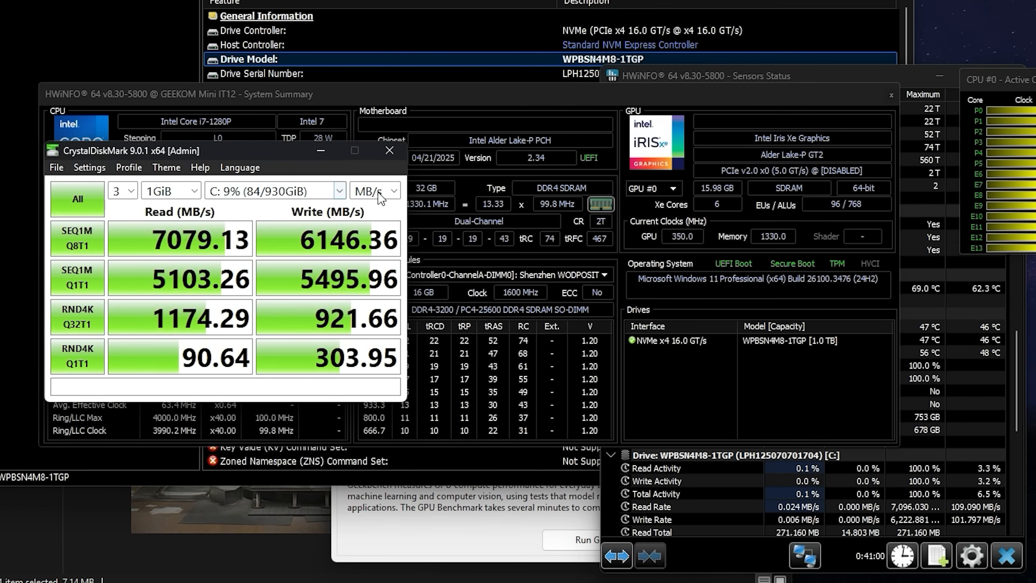
Switch CrystalDiskMark's result units from MB/s to IOPS
left_click(394, 191)
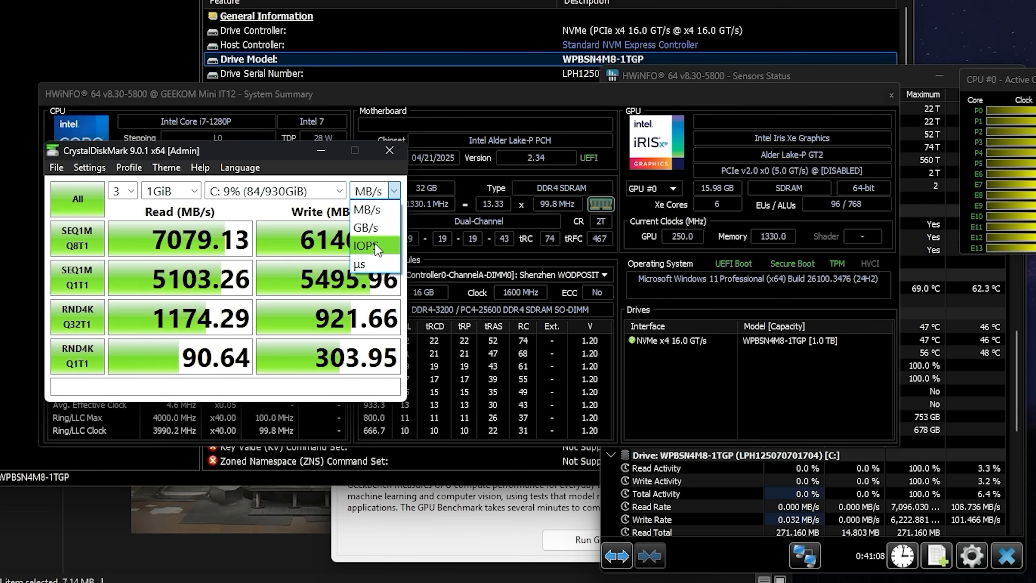
left_click(368, 246)
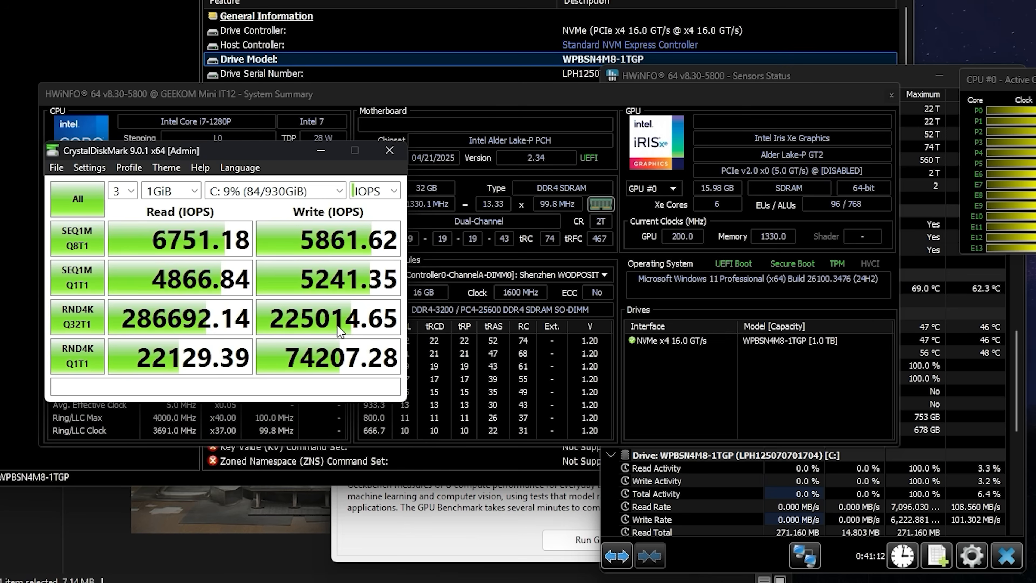
mouse_move(134, 334)
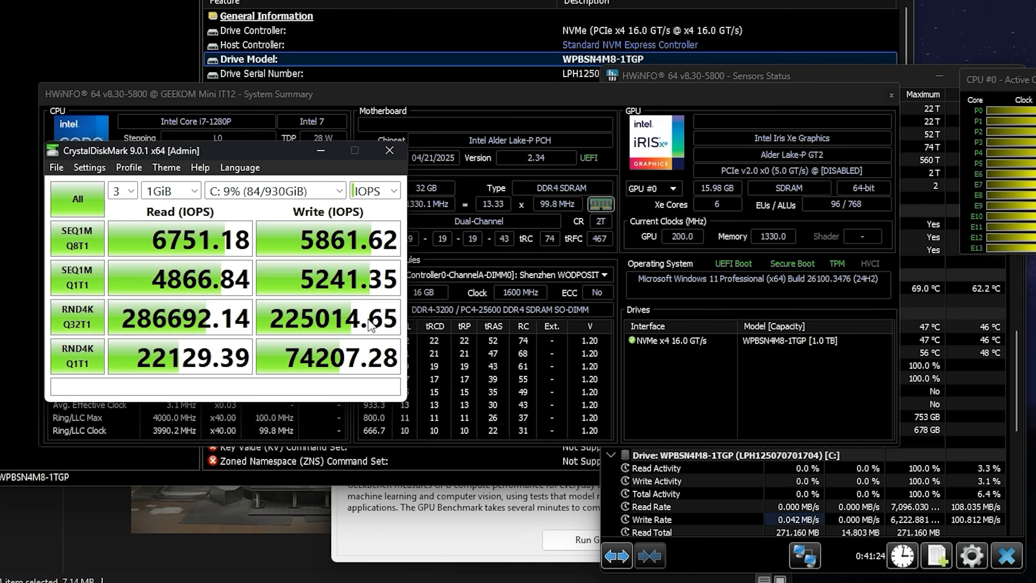
mouse_move(390, 150)
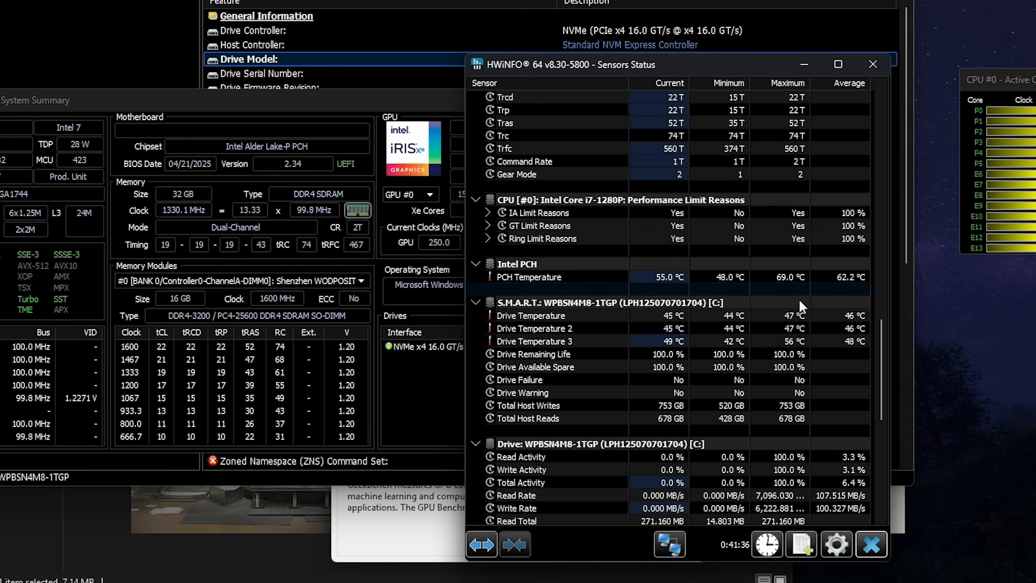
mouse_move(806, 345)
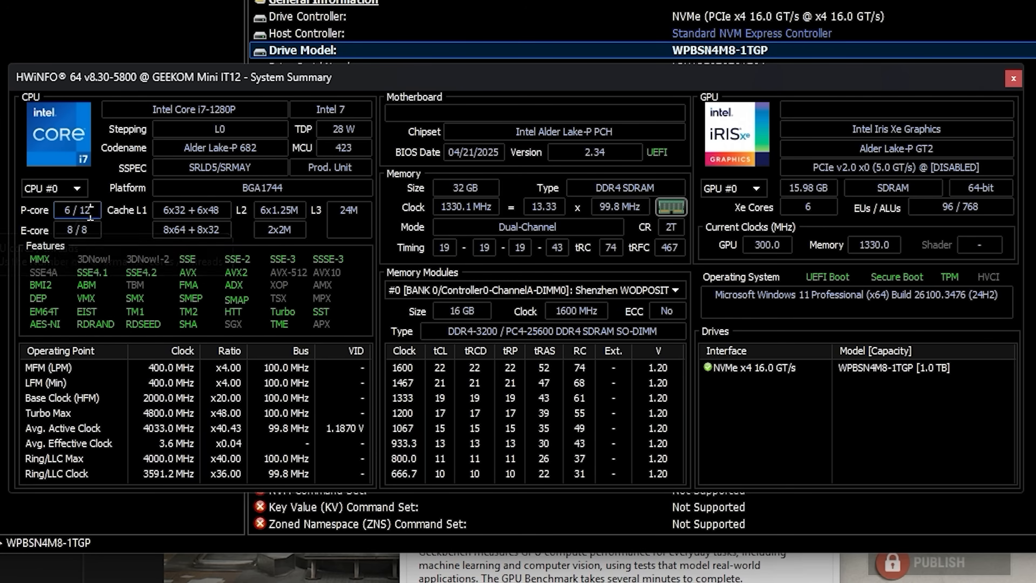
mouse_move(78, 230)
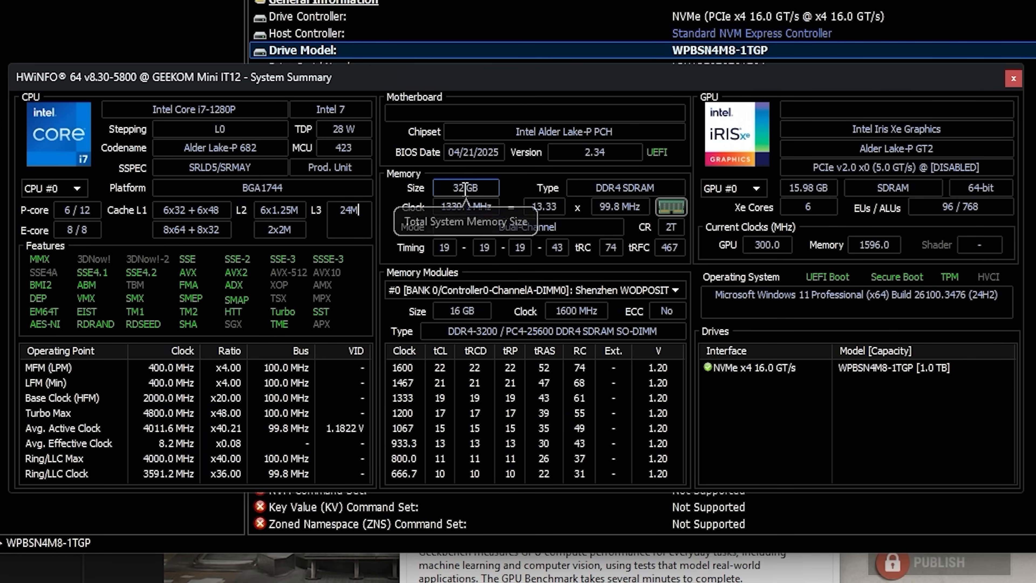
mouse_move(624, 187)
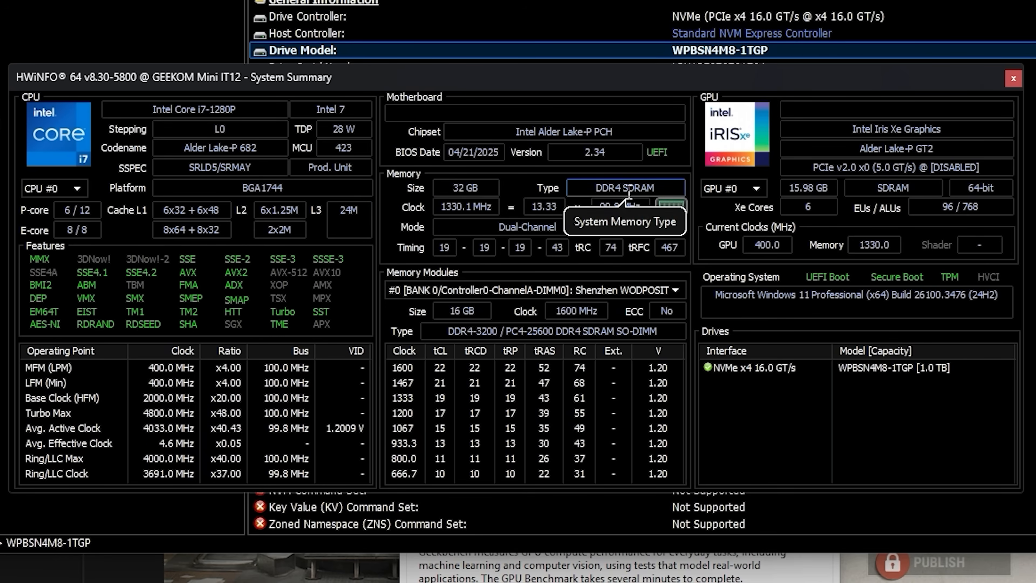
mouse_move(201, 125)
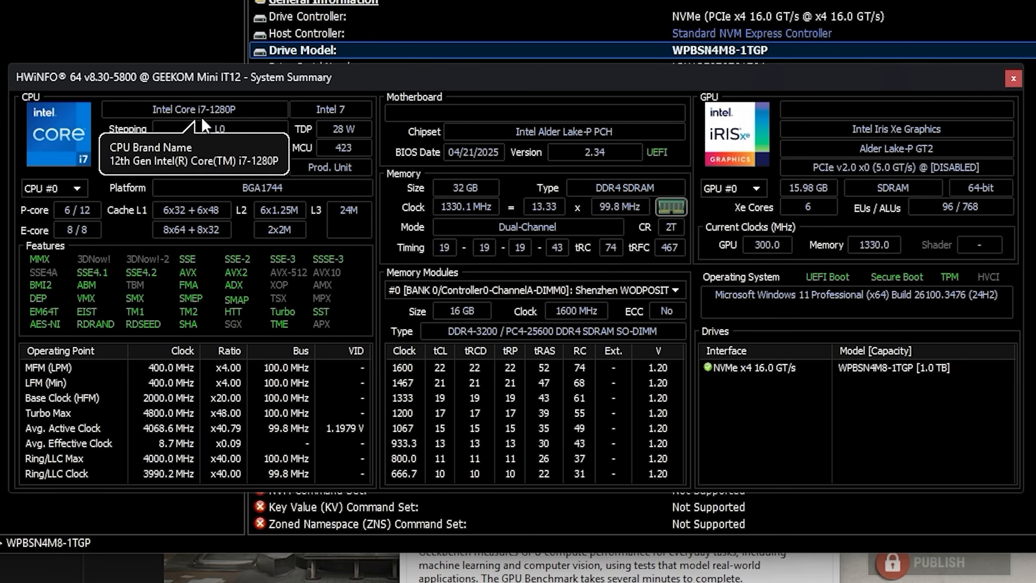
mouse_move(641, 205)
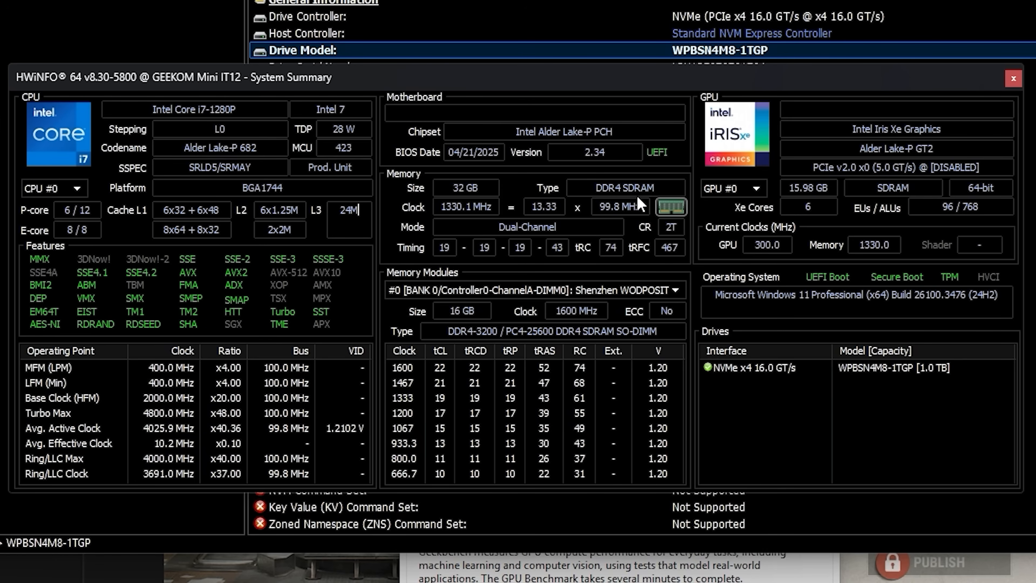
mouse_move(626, 188)
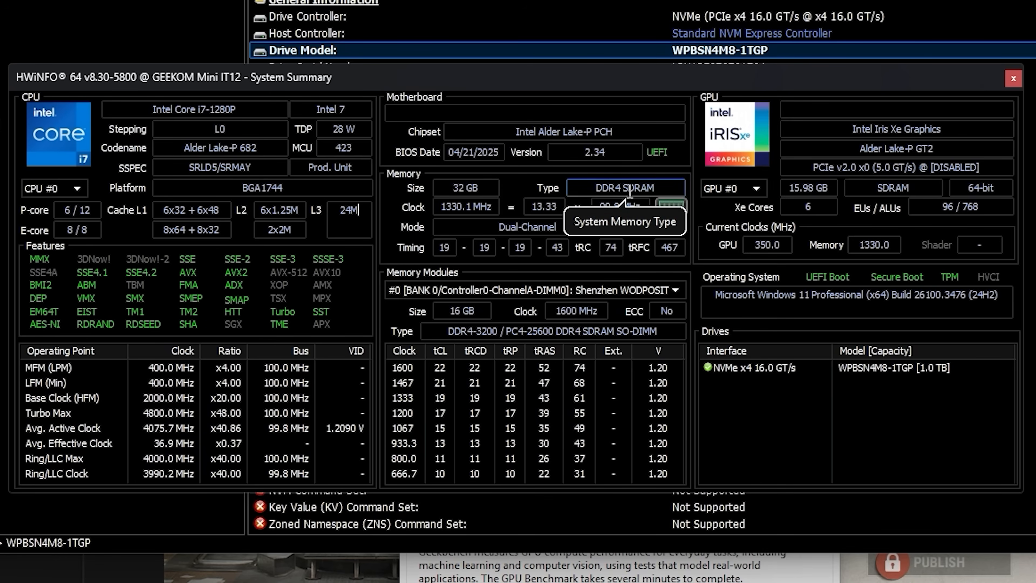
mouse_move(598, 307)
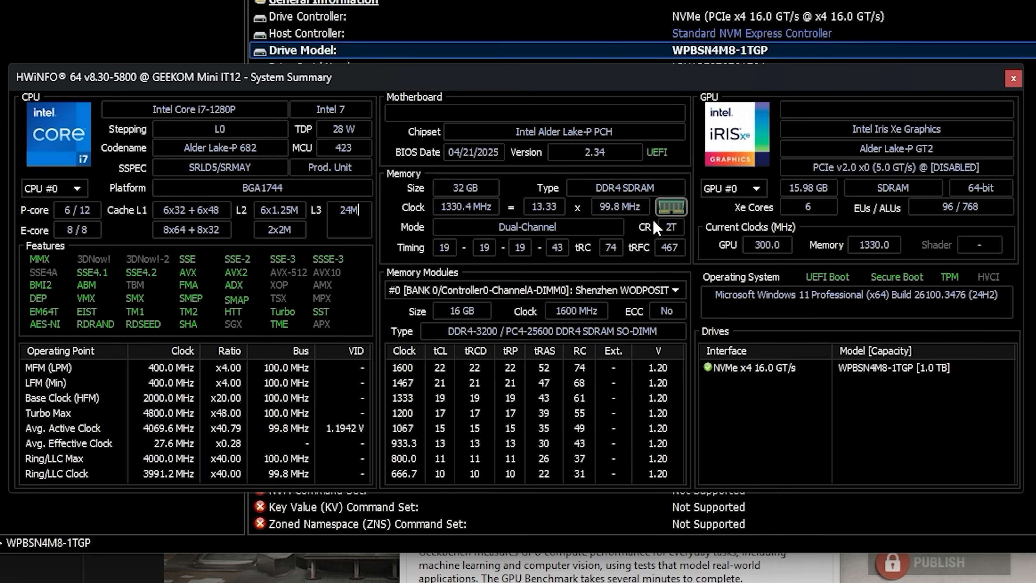
mouse_move(882, 236)
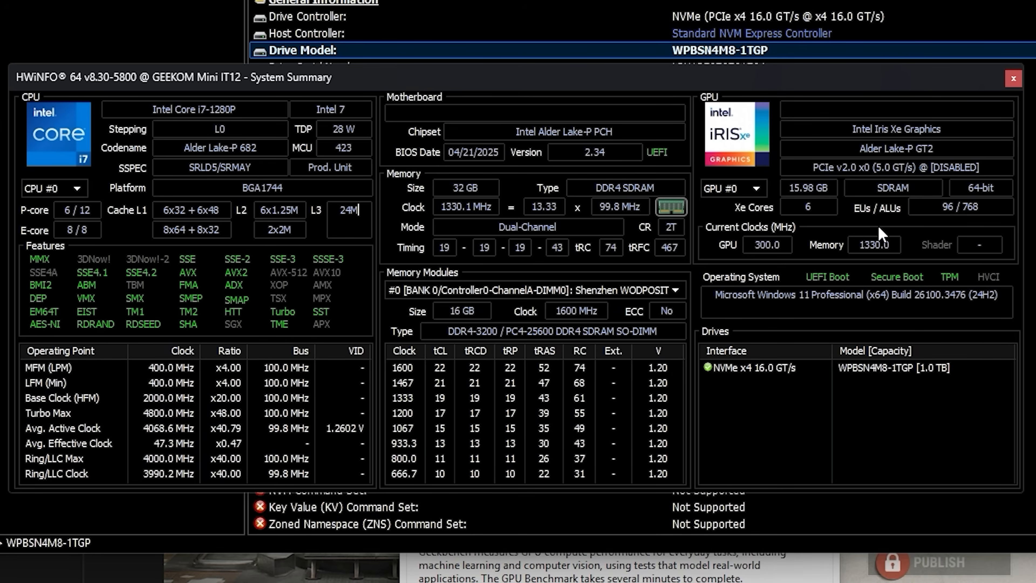
mouse_move(897, 148)
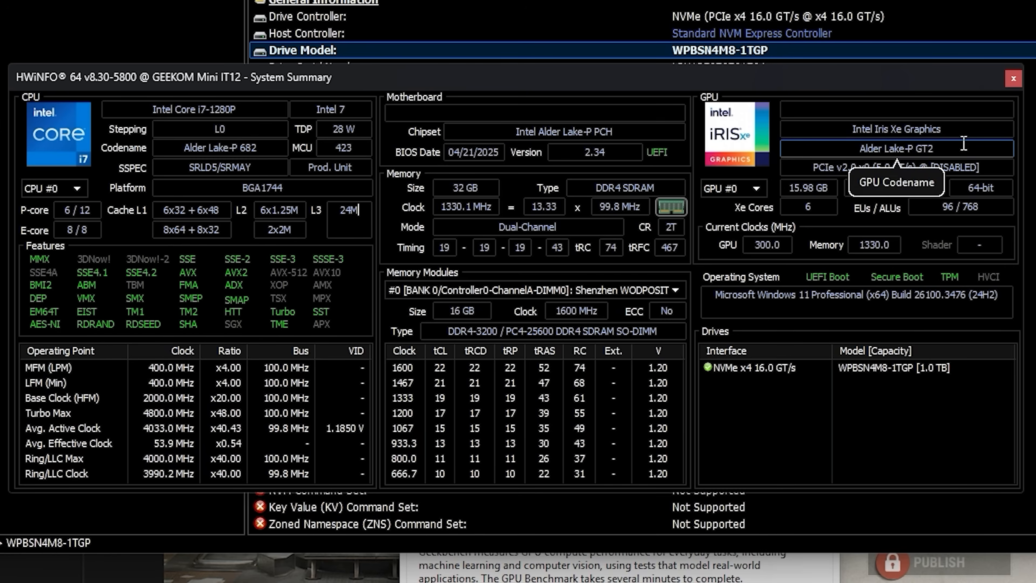
mouse_move(809, 206)
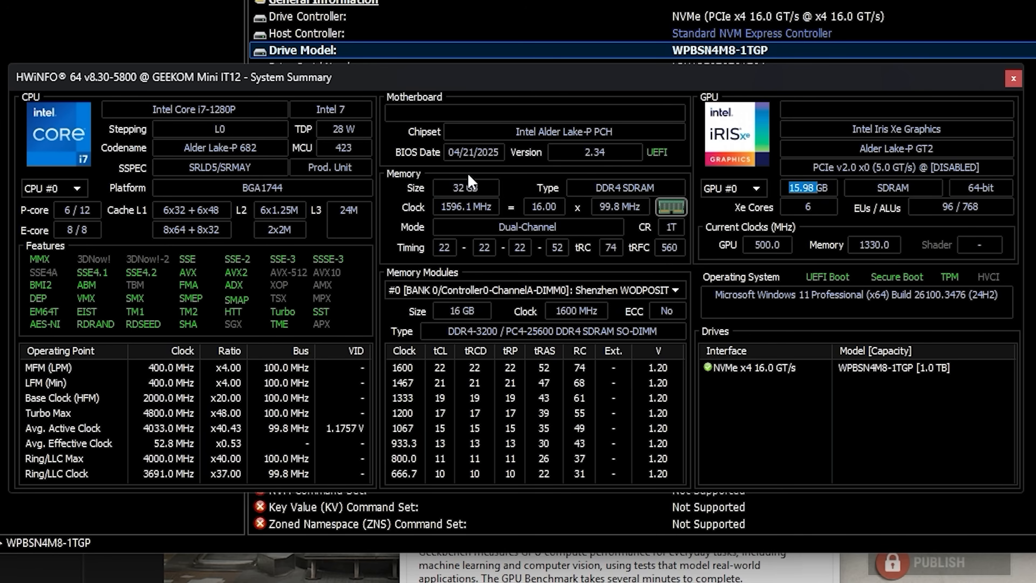
mouse_move(809, 187)
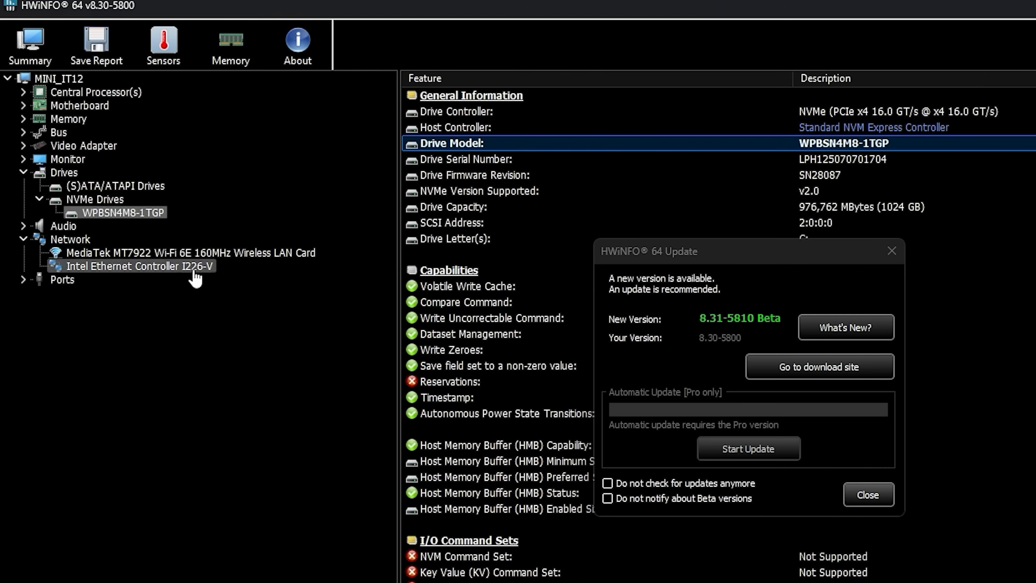
mouse_move(153, 274)
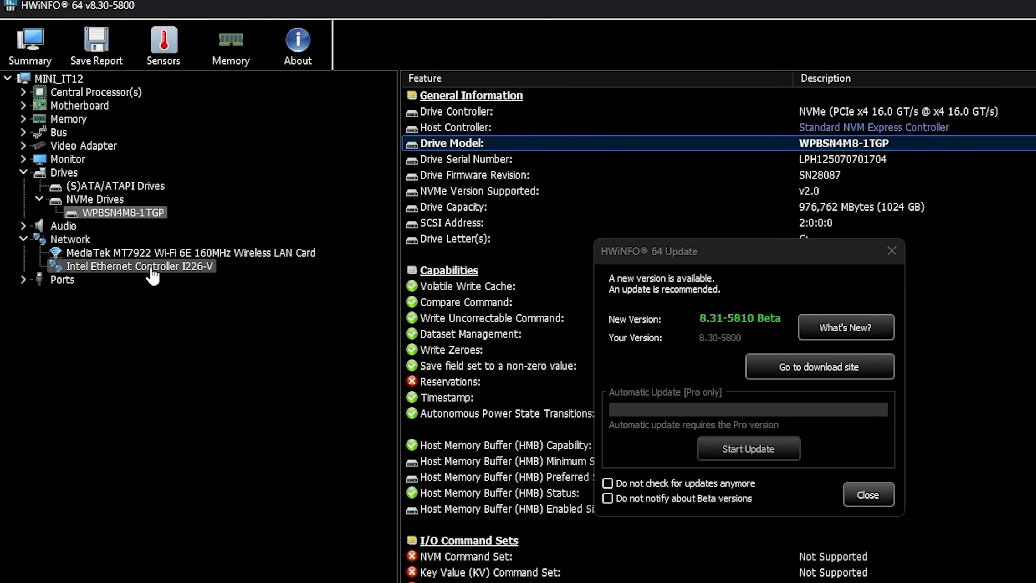
Show the Intel Ethernet Controller I226-V details under Network in the device tree
left_click(136, 265)
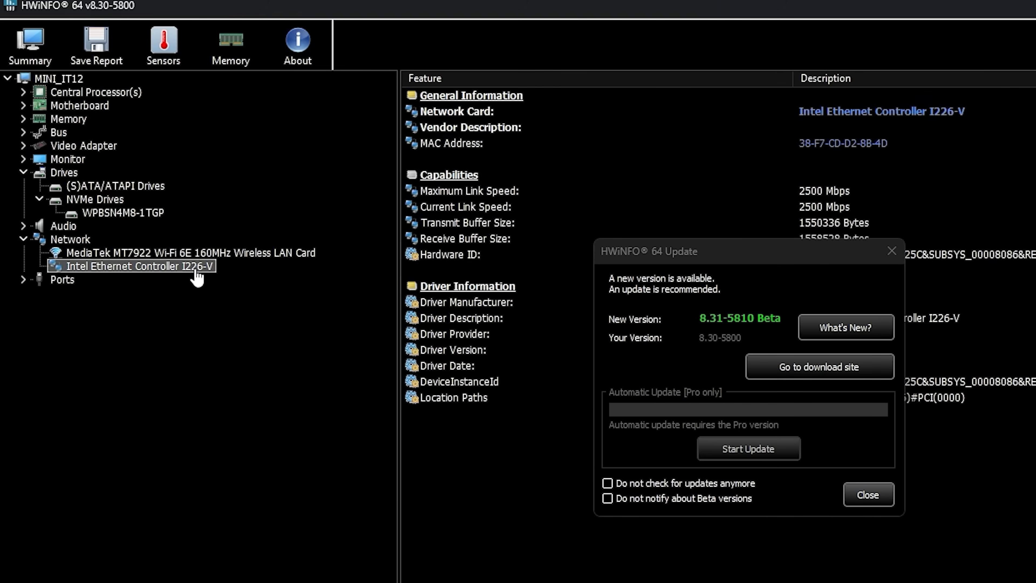
mouse_move(550, 290)
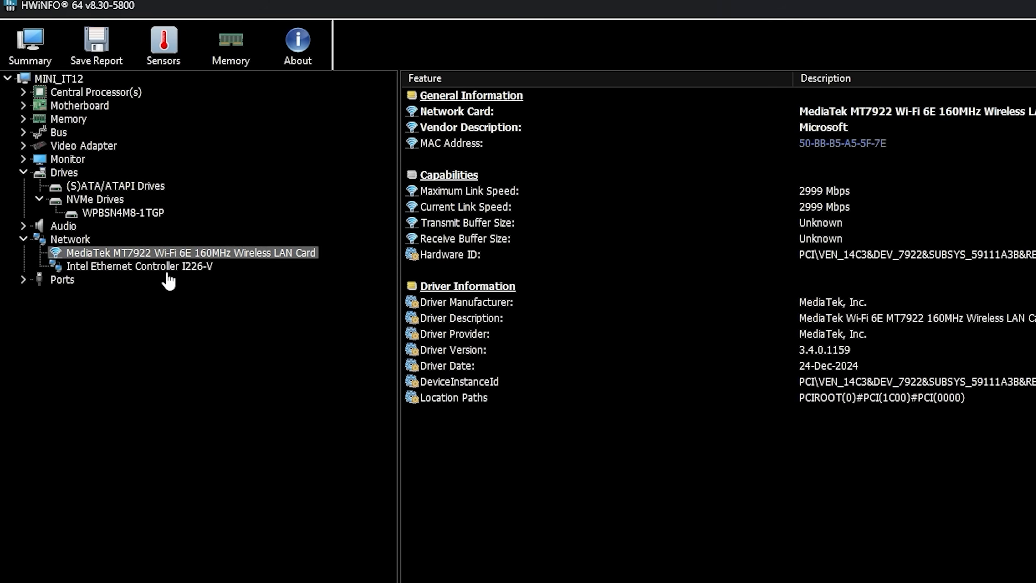
mouse_move(149, 267)
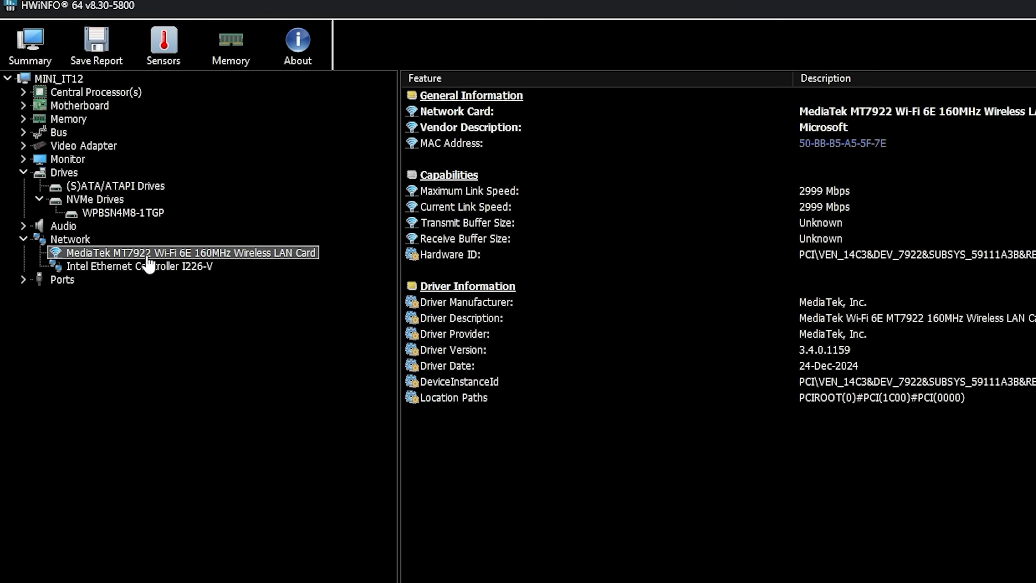